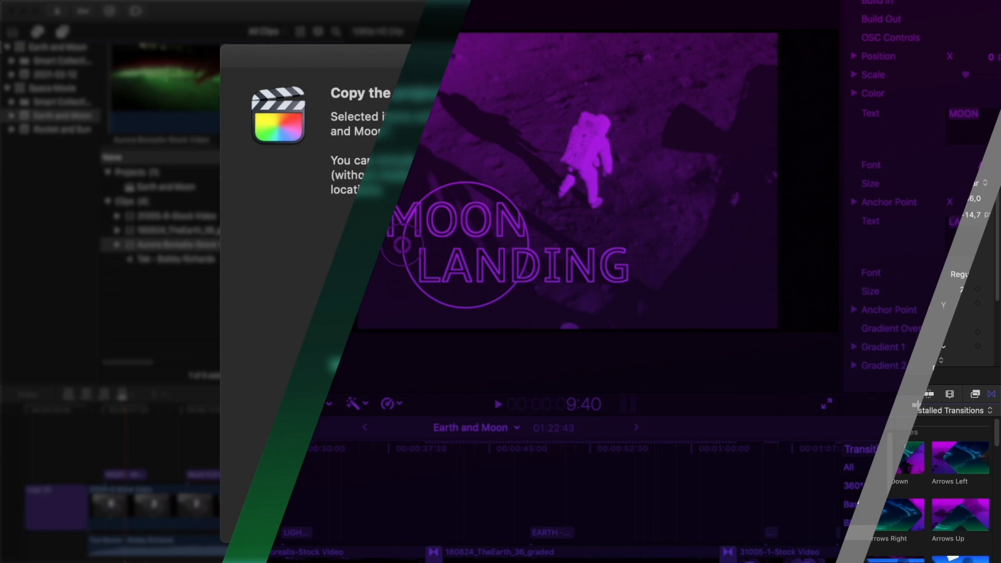
# - Create a new library named Earth and Moon in the for editor folder
pyautogui.click(529, 366)
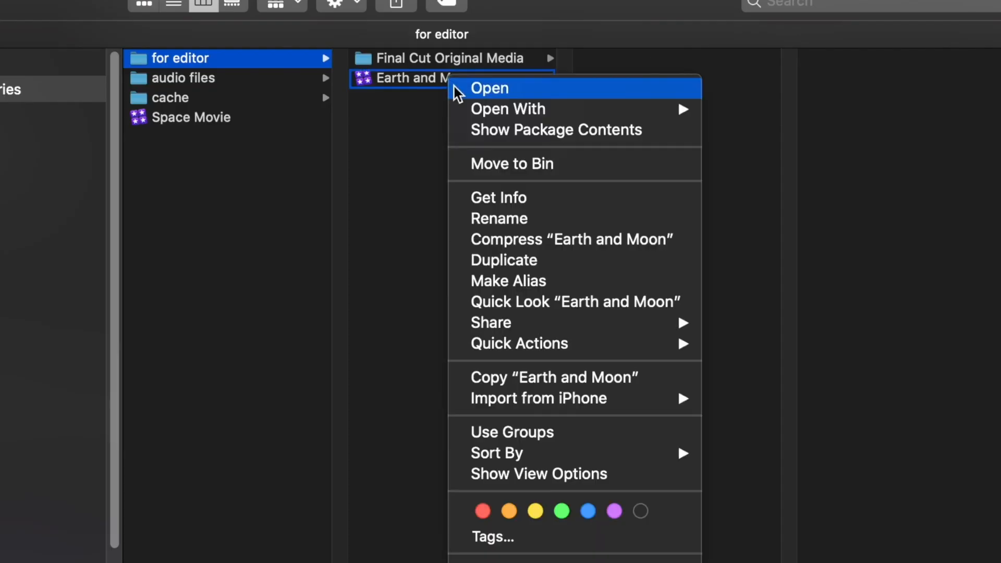
pyautogui.click(489, 88)
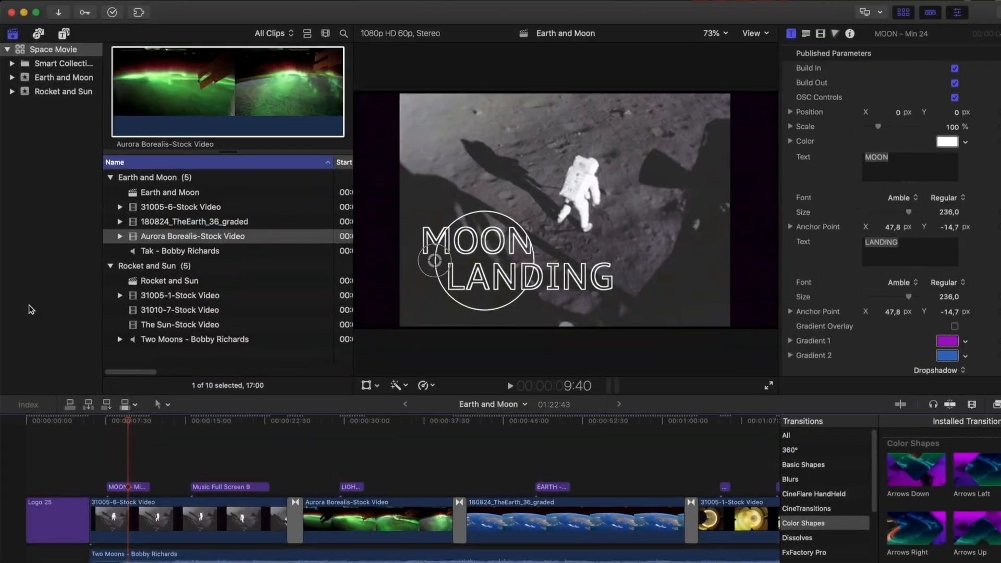
pyautogui.click(203, 11)
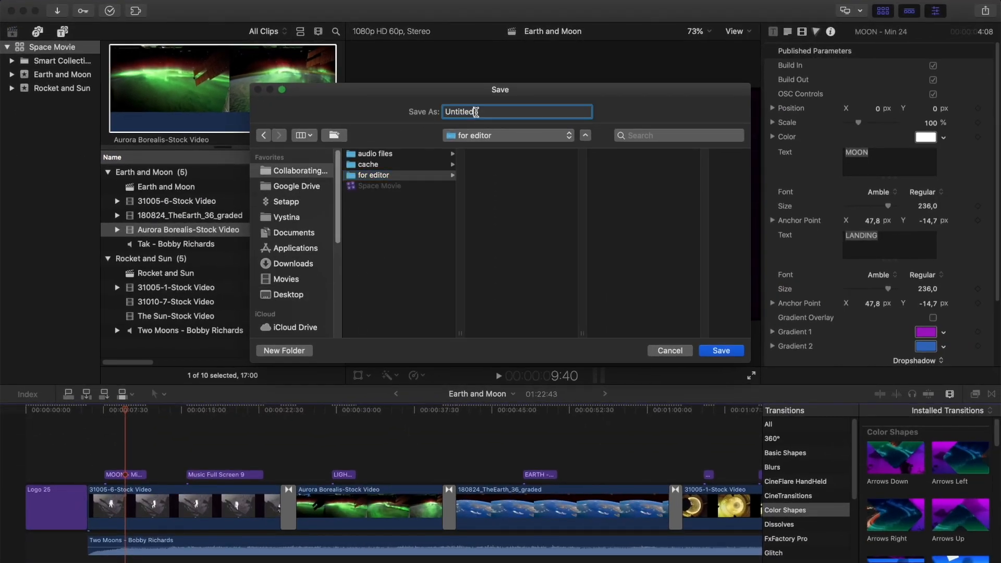
pyautogui.write('Ea')
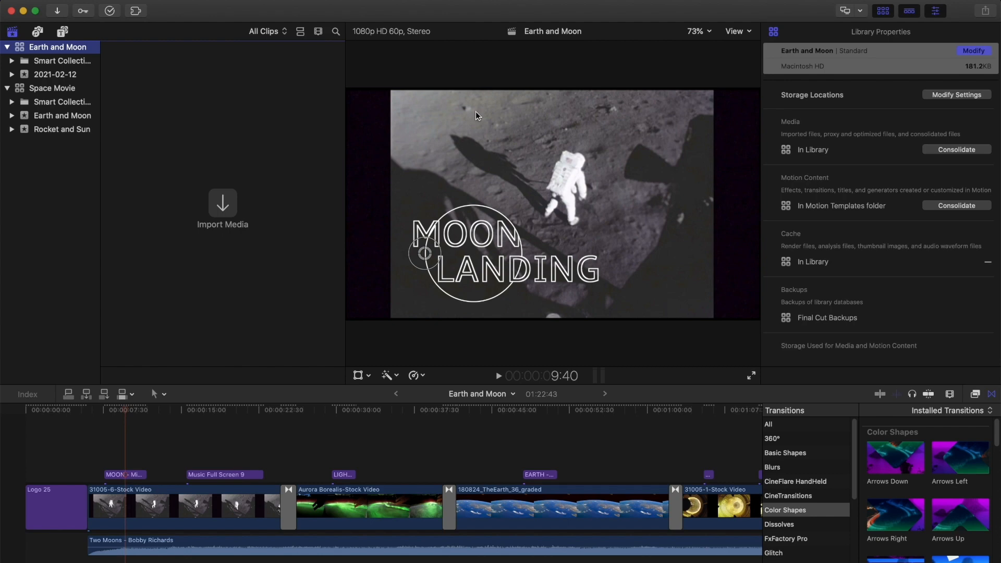
pyautogui.moveTo(124, 94)
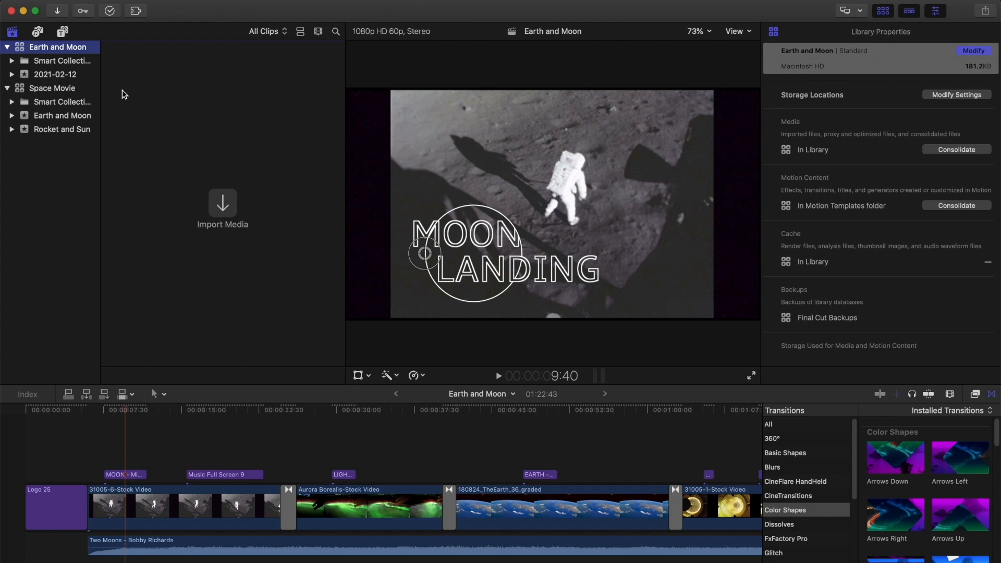
pyautogui.moveTo(21, 93)
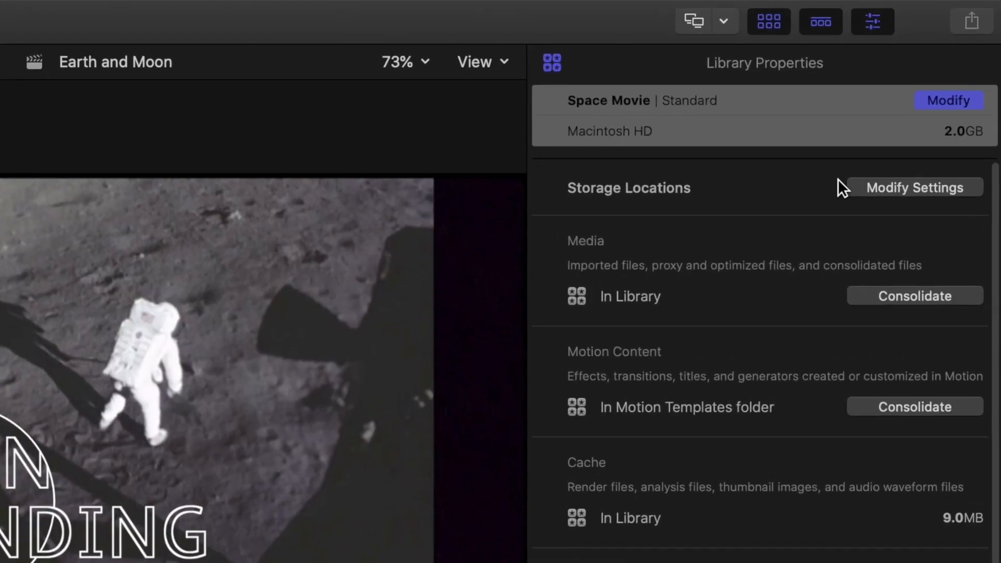
# - Set Space Movie's Motion Content to In Library and consolidate it into the library
pyautogui.click(914, 187)
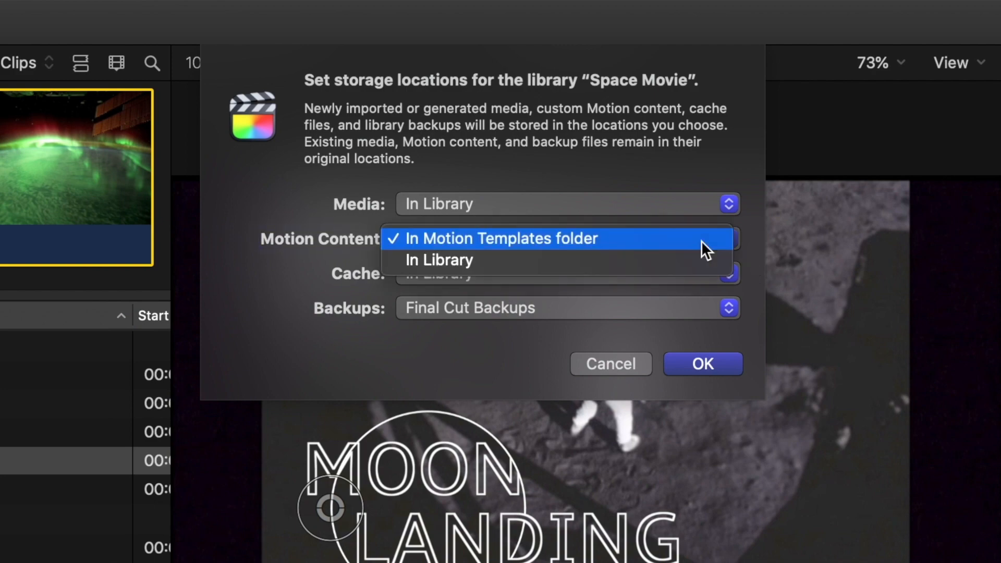
pyautogui.click(439, 259)
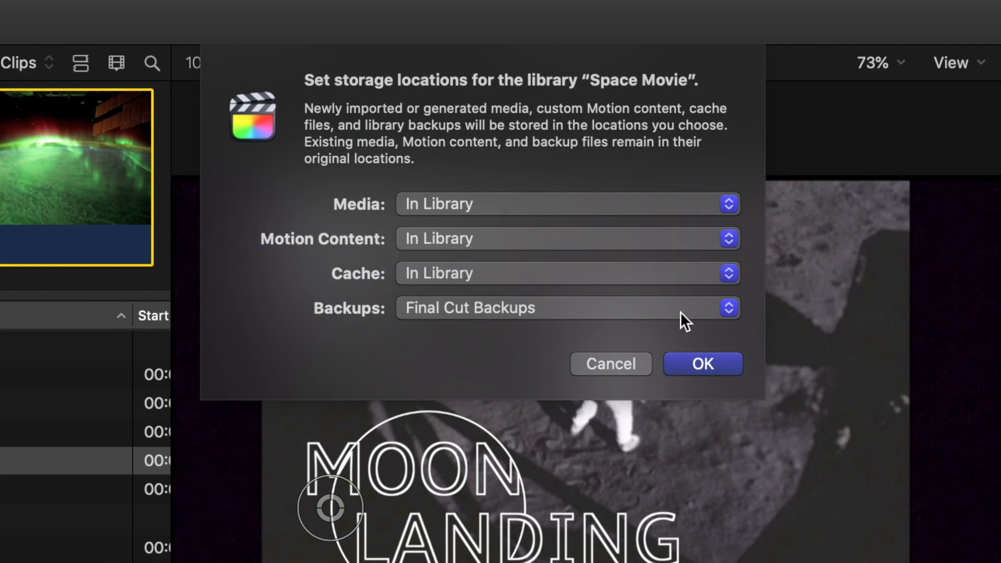
pyautogui.click(701, 363)
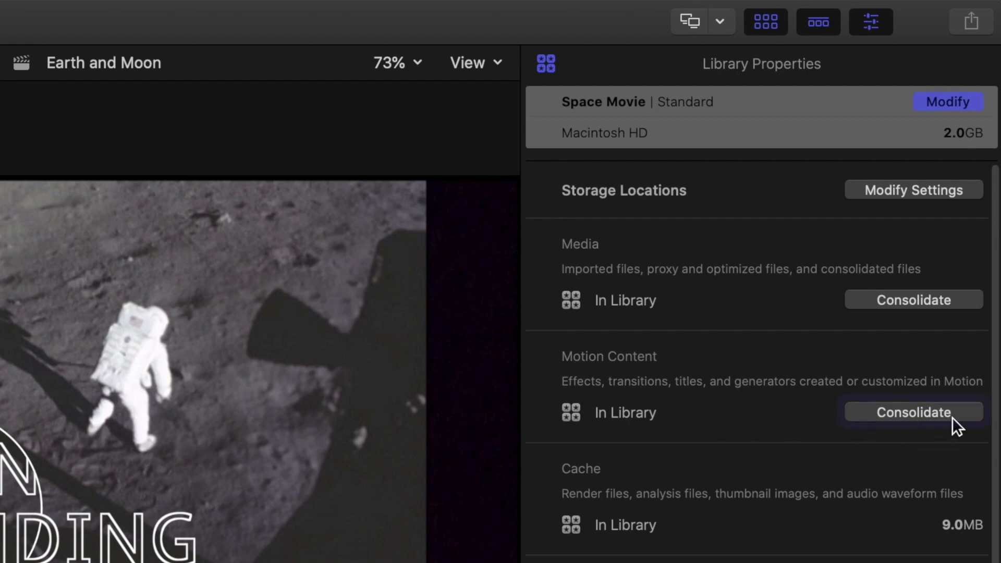
pyautogui.click(912, 412)
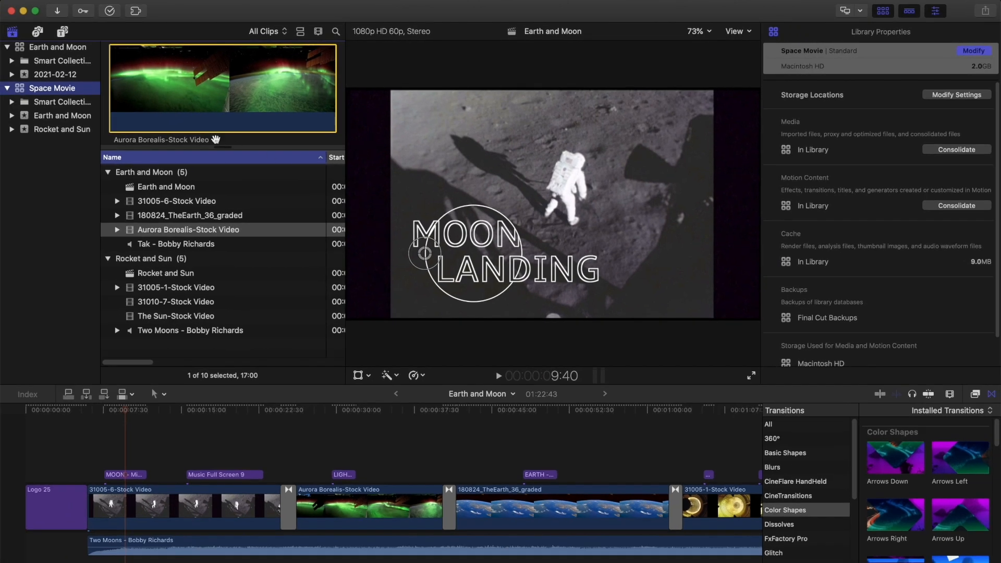
pyautogui.moveTo(58, 121)
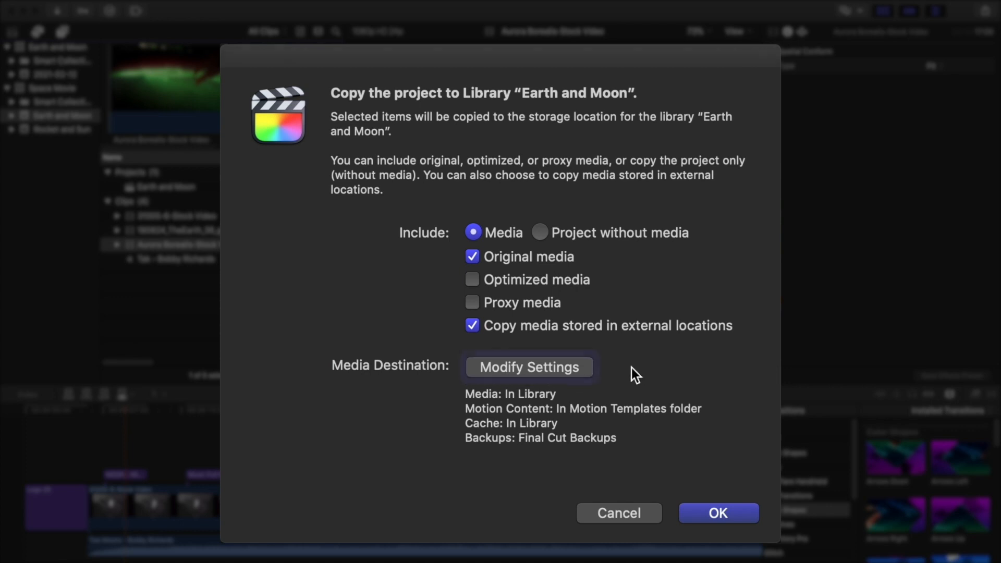
# - Point the Earth and Moon library's media storage to the for editor folder
pyautogui.click(530, 367)
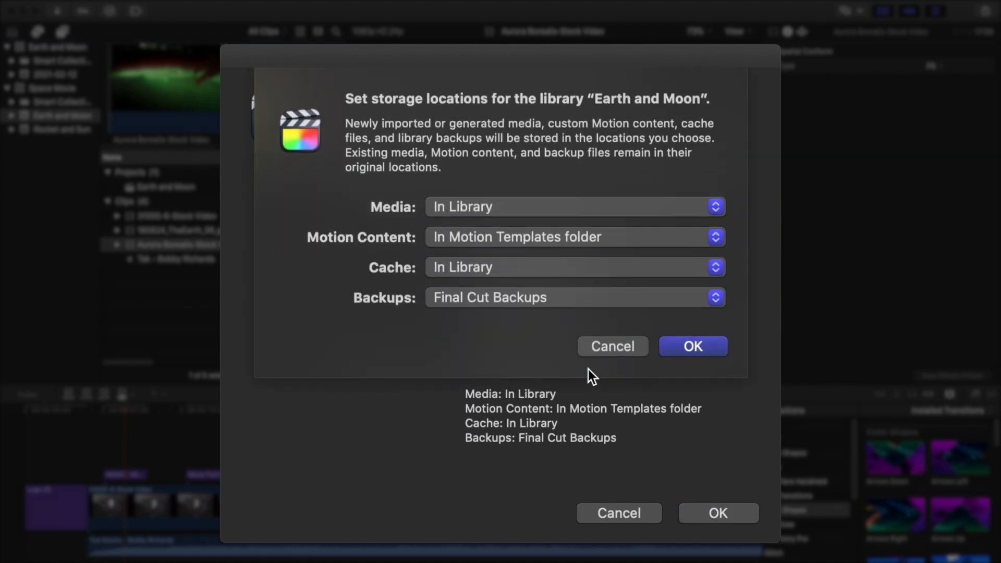
pyautogui.click(573, 207)
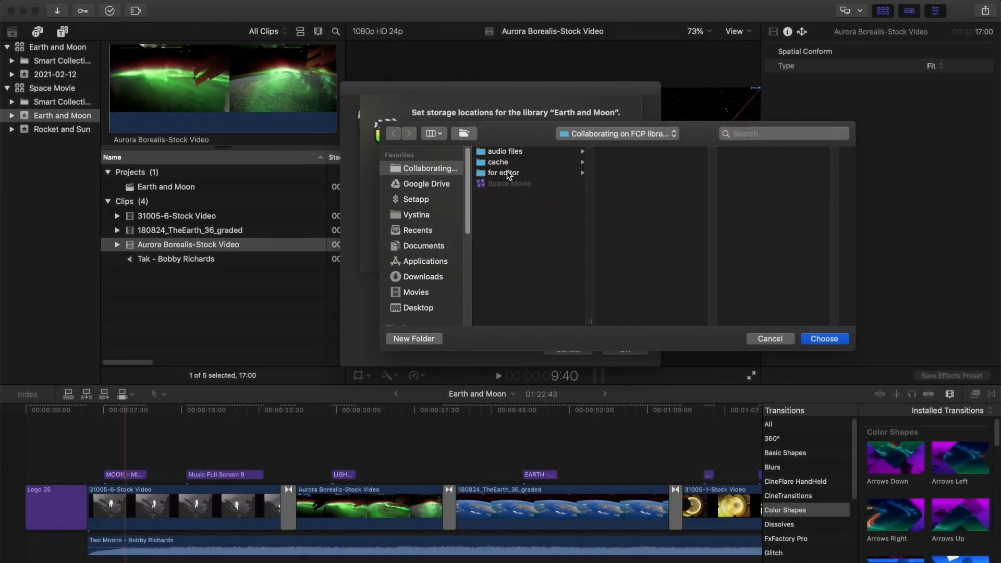
pyautogui.click(504, 172)
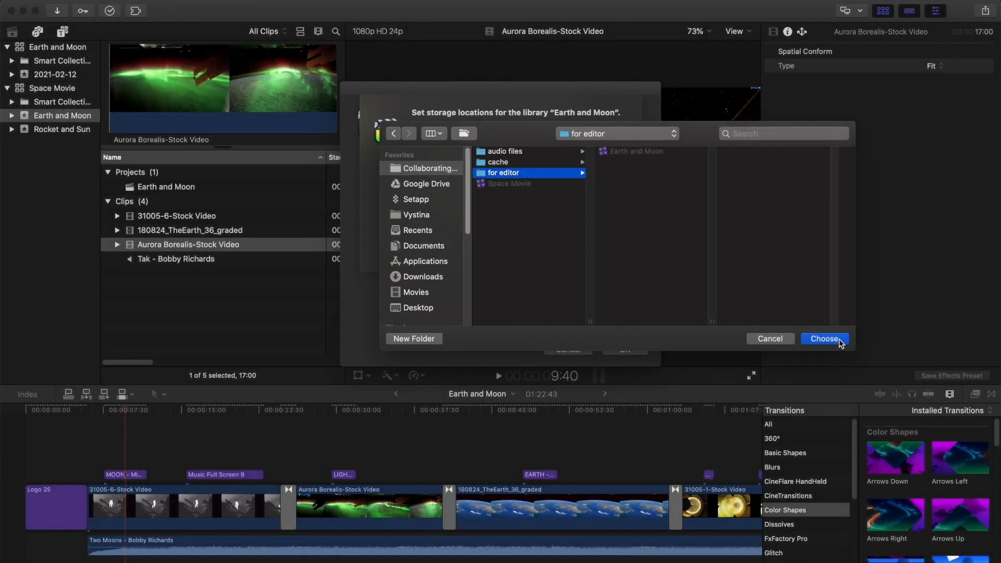
pyautogui.click(824, 337)
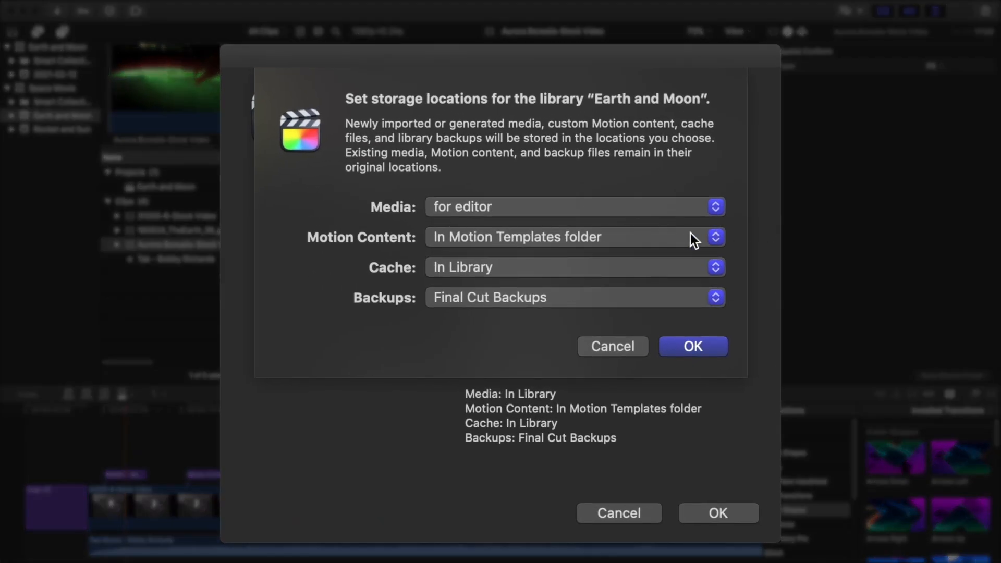
# - Keep Motion content in the library, cache in fcp scratch, and confirm the settings
pyautogui.click(574, 237)
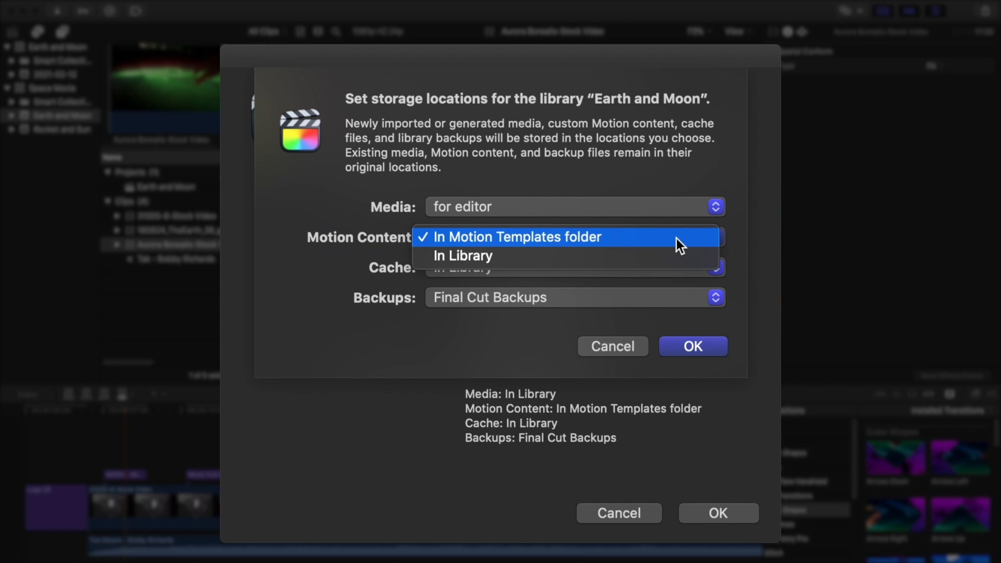
pyautogui.click(463, 255)
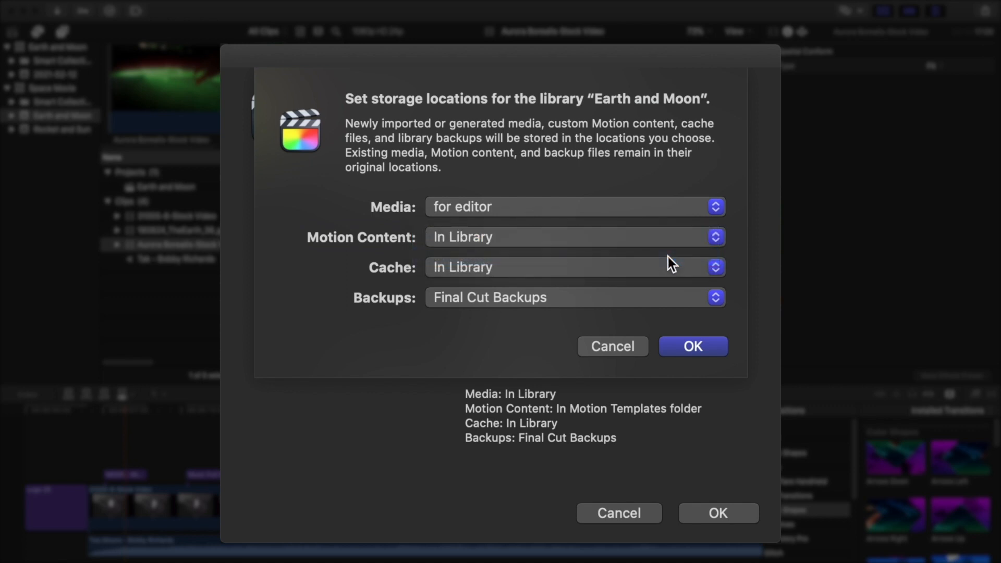
pyautogui.moveTo(749, 258)
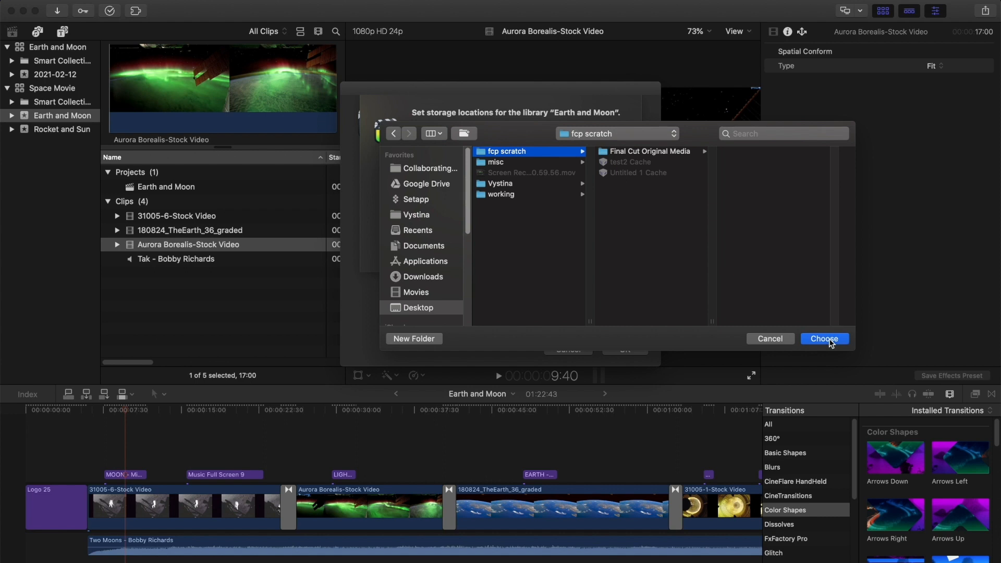
pyautogui.click(823, 338)
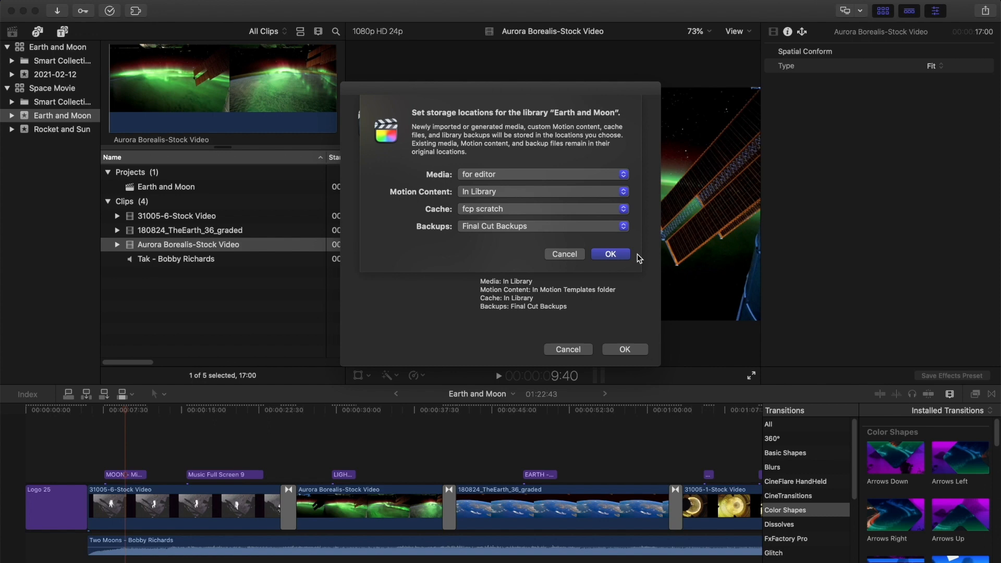
pyautogui.moveTo(633, 259)
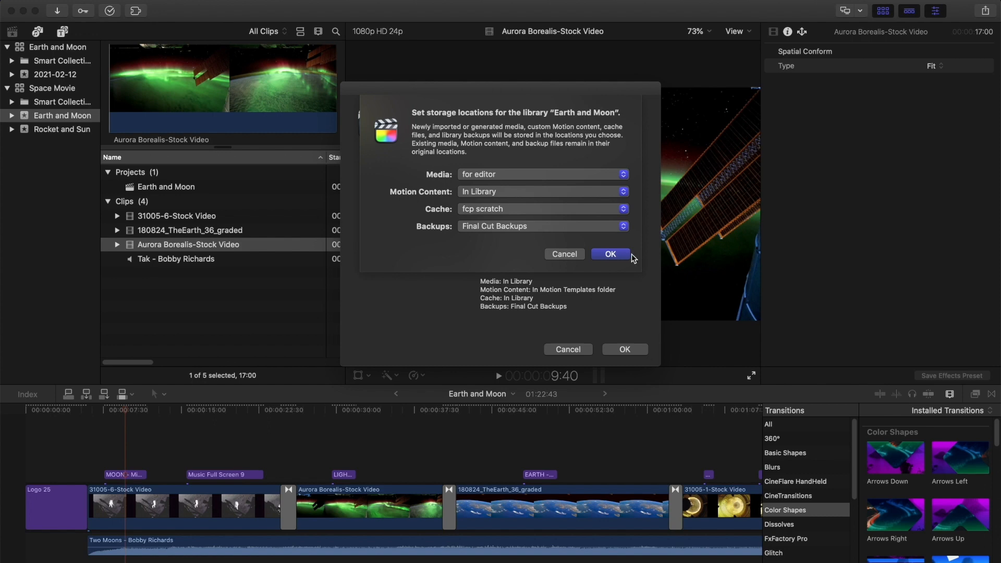
pyautogui.click(609, 253)
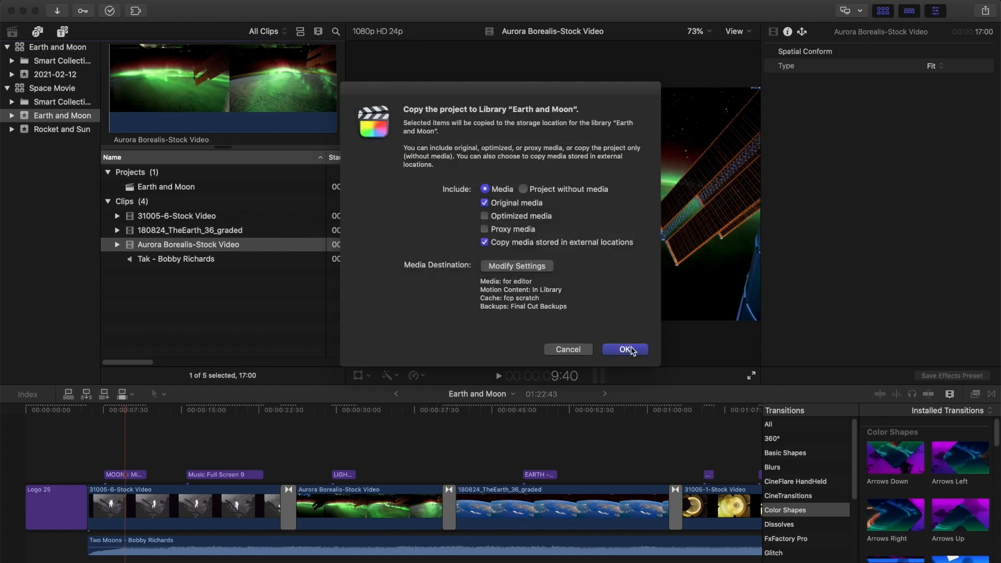
# - Copy the project into Earth and Moon and consolidate media, dismissing the no-files notice
pyautogui.click(623, 349)
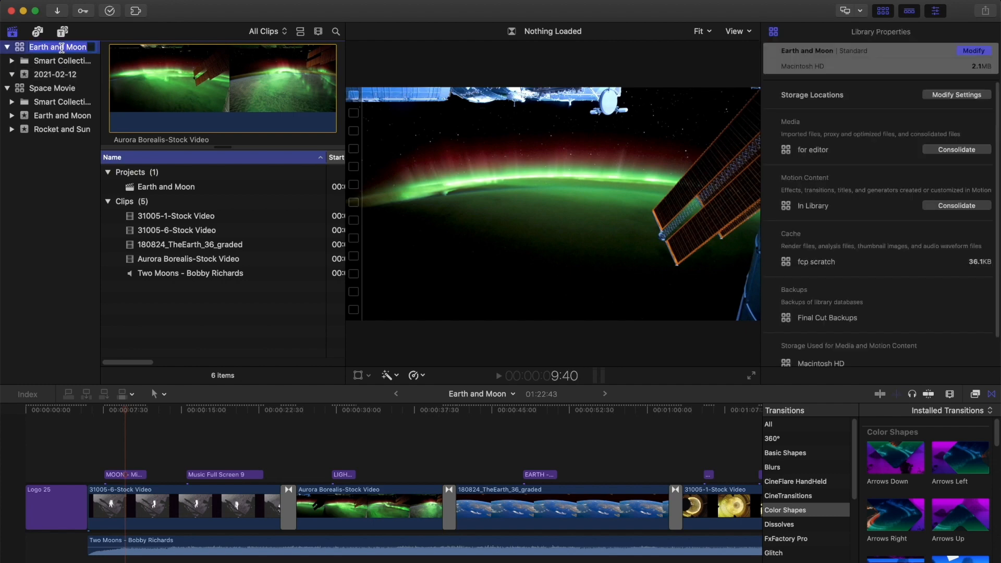
pyautogui.moveTo(646, 158)
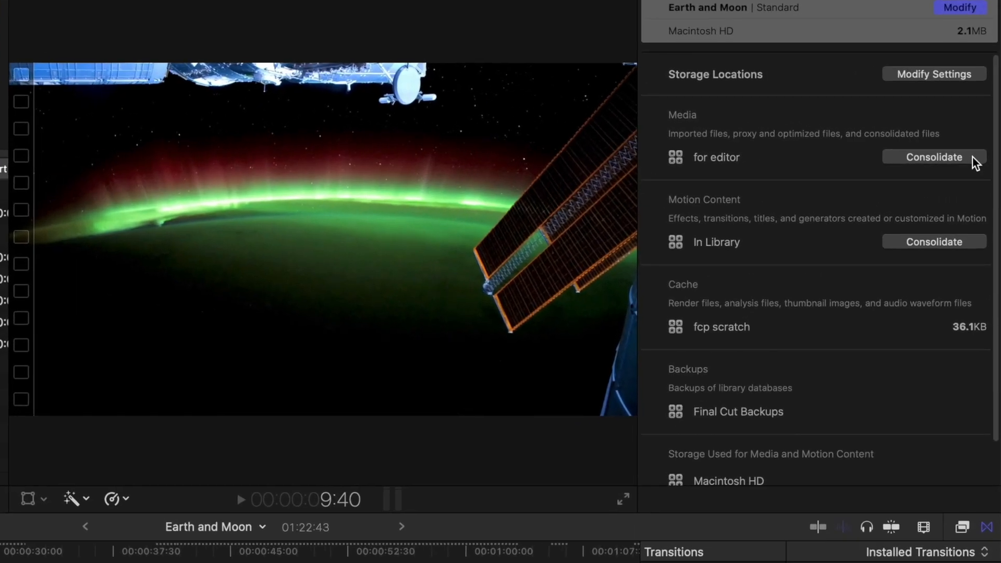
pyautogui.click(932, 157)
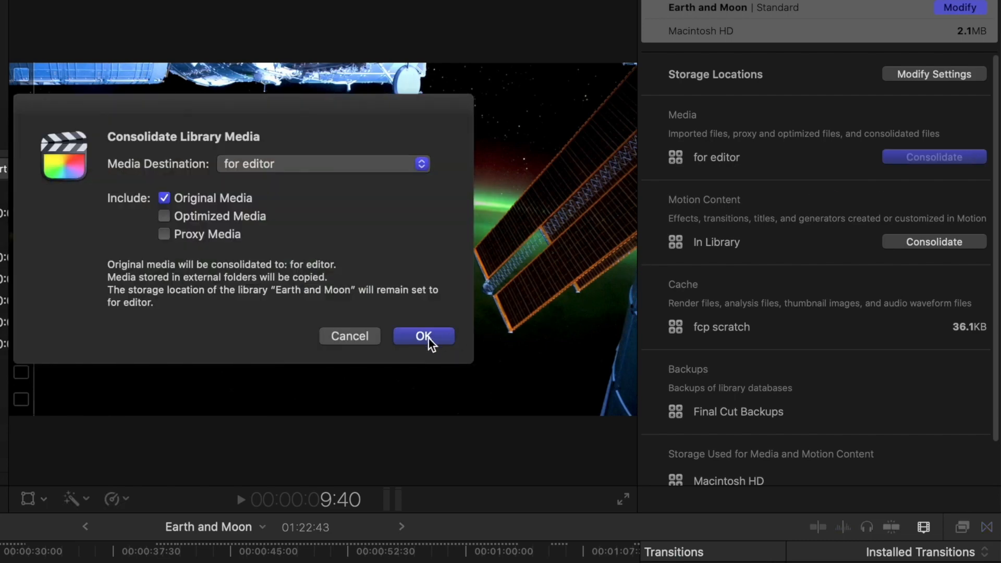
pyautogui.click(422, 335)
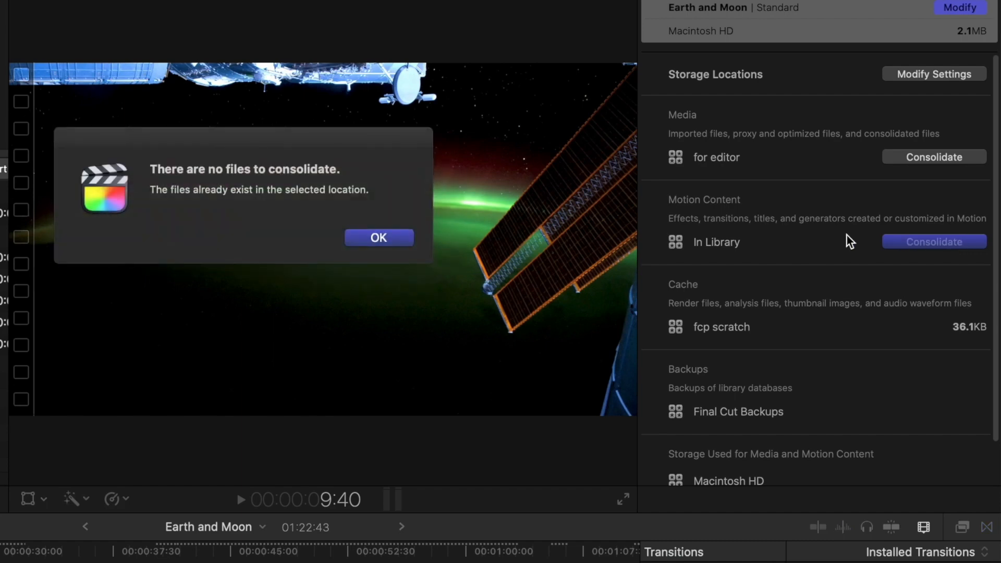
pyautogui.click(377, 237)
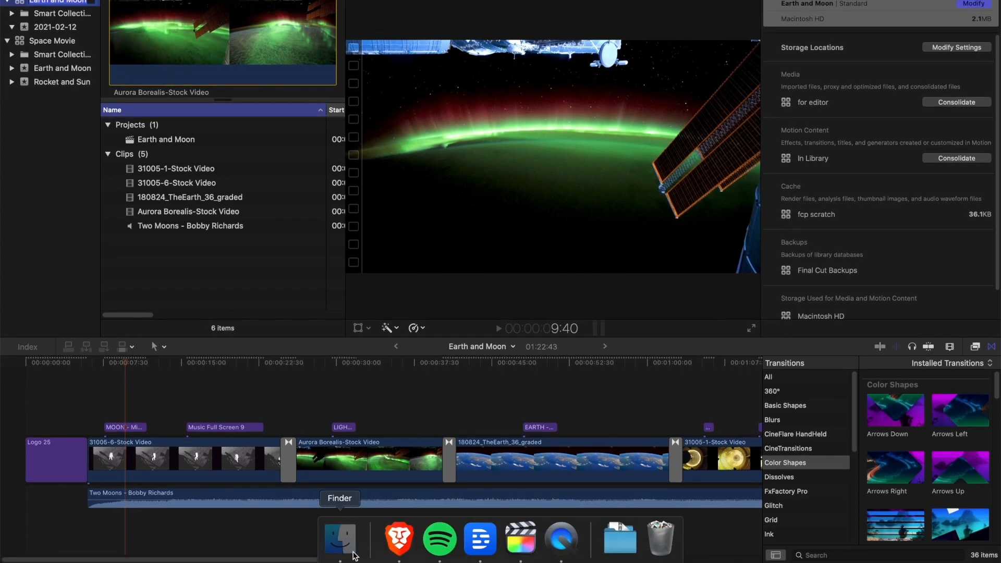
# - Show the Earth and Moon library's package contents in Finder
pyautogui.click(340, 538)
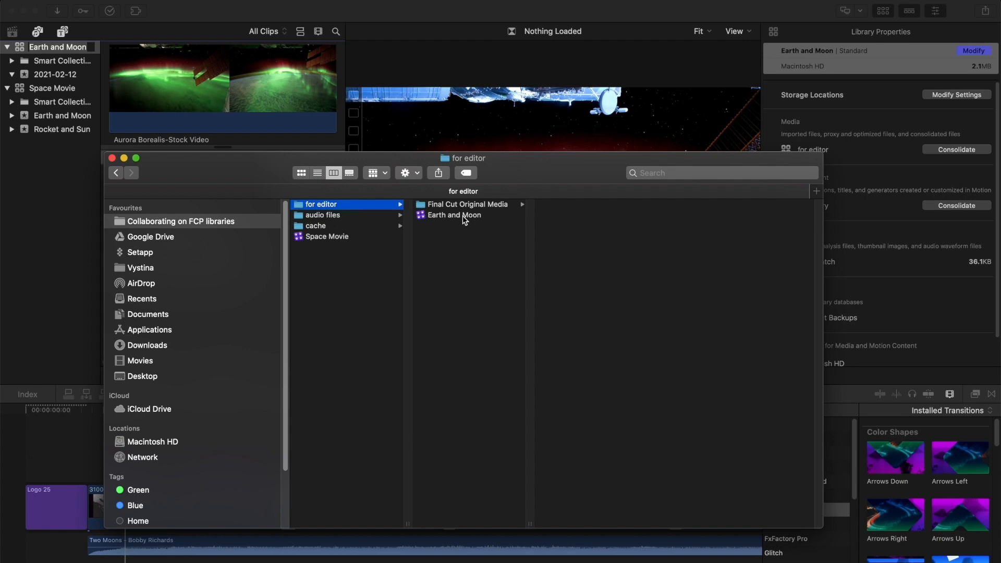
pyautogui.click(453, 215)
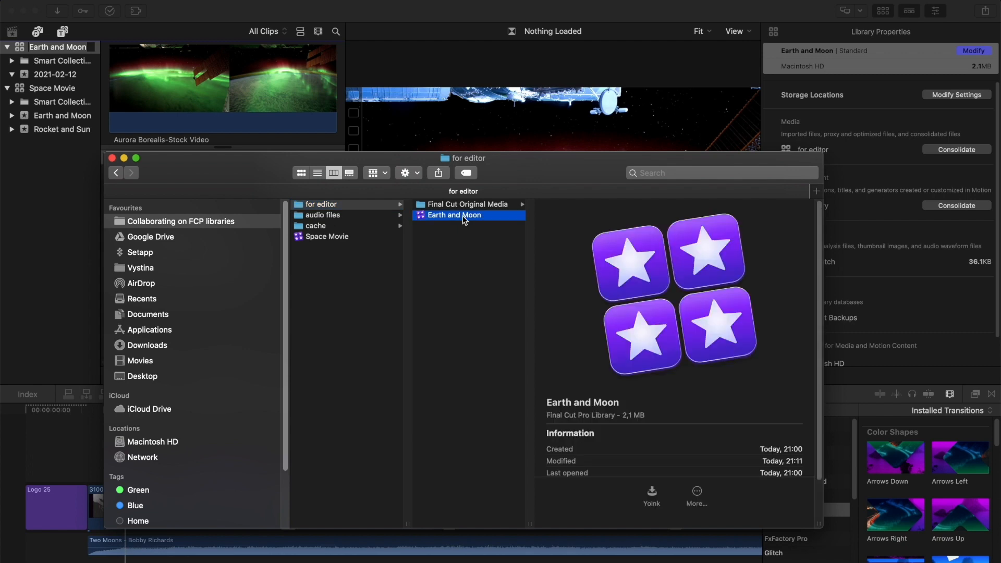
pyautogui.rightClick(454, 215)
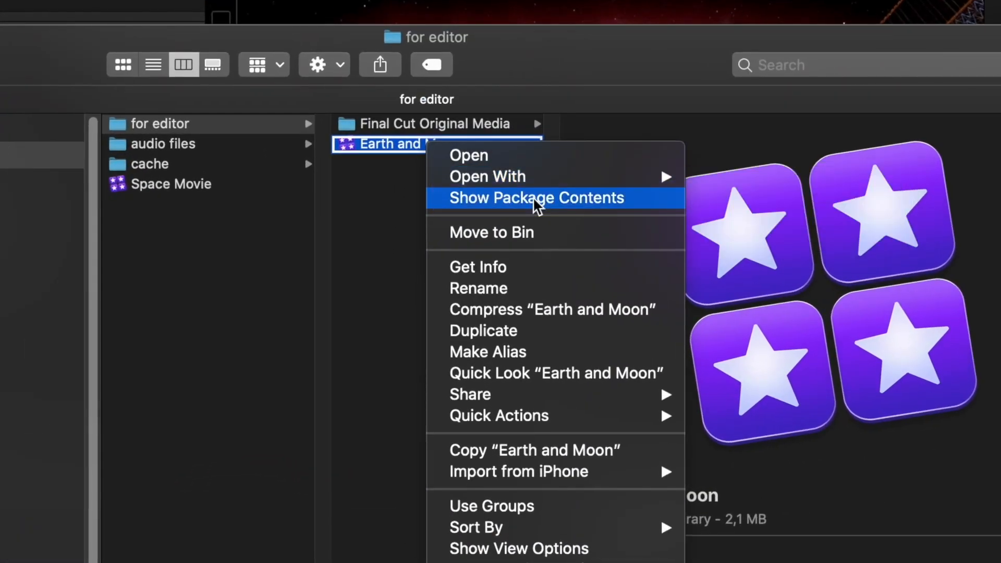
pyautogui.click(535, 198)
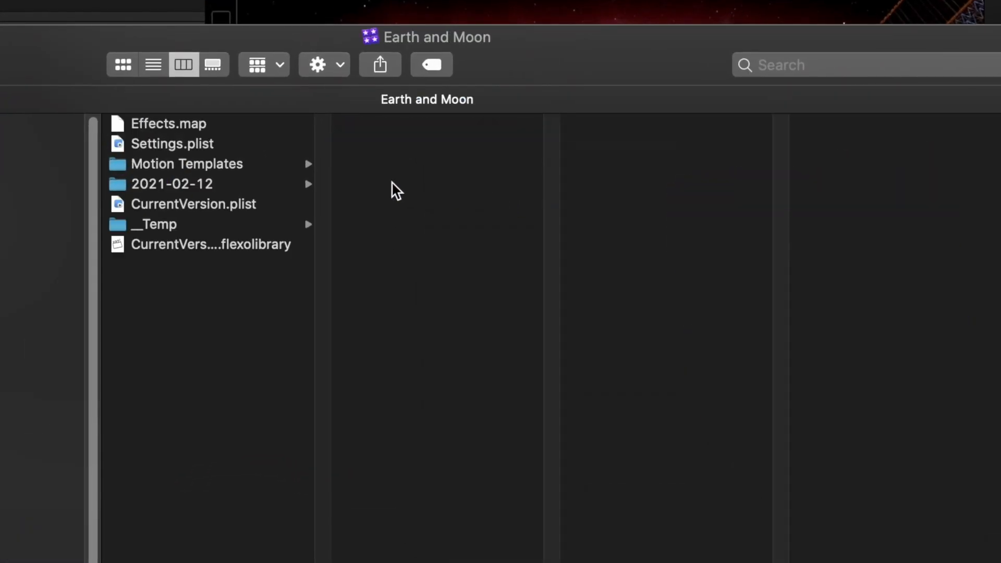
# - Browse Motion Templates > Titles and peek into FCP Titles Collection
pyautogui.click(187, 164)
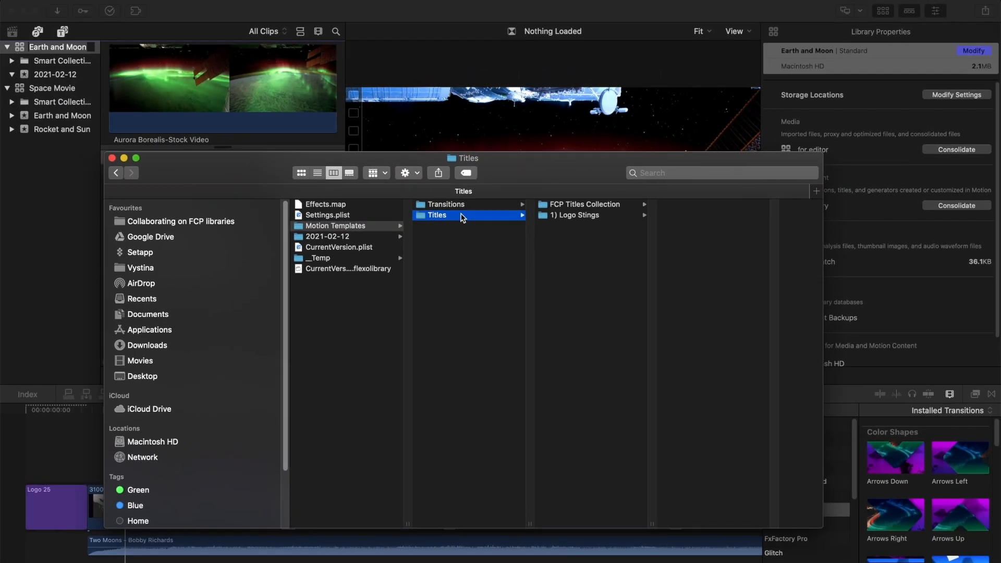
pyautogui.click(584, 204)
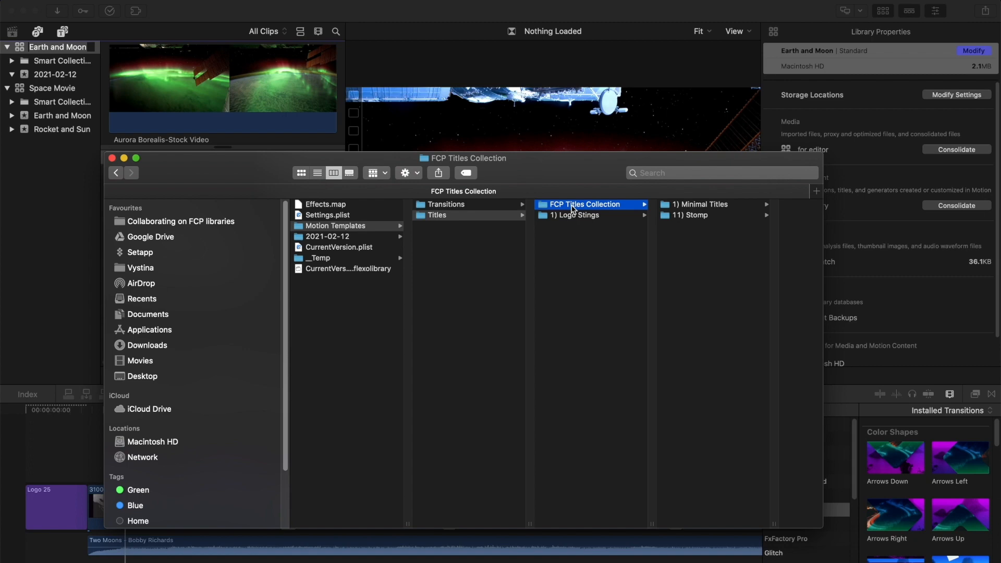
pyautogui.click(690, 215)
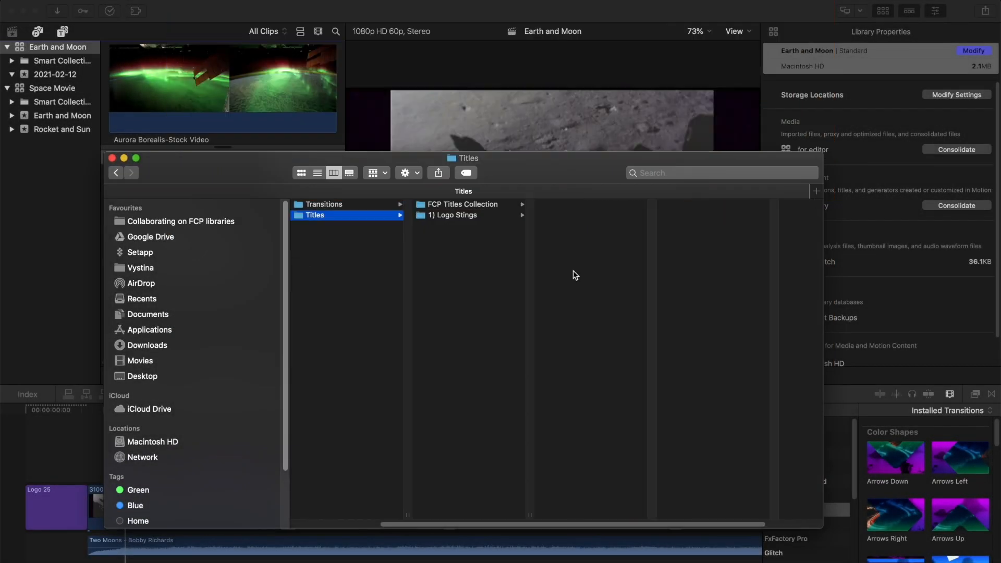
pyautogui.moveTo(517, 273)
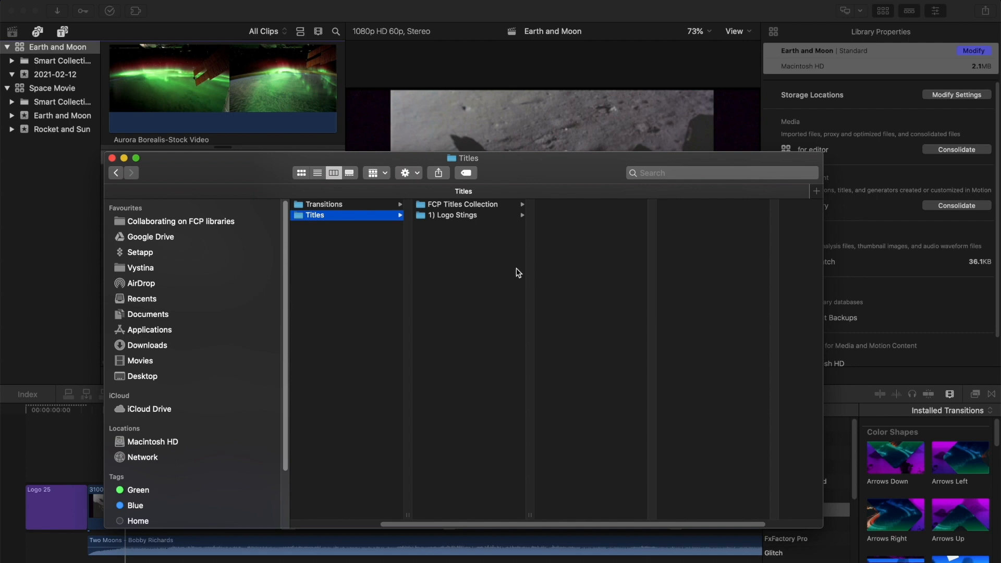
# - Compress the Earth and Moon library in for editor into Earth and Moon.zip
pyautogui.click(181, 221)
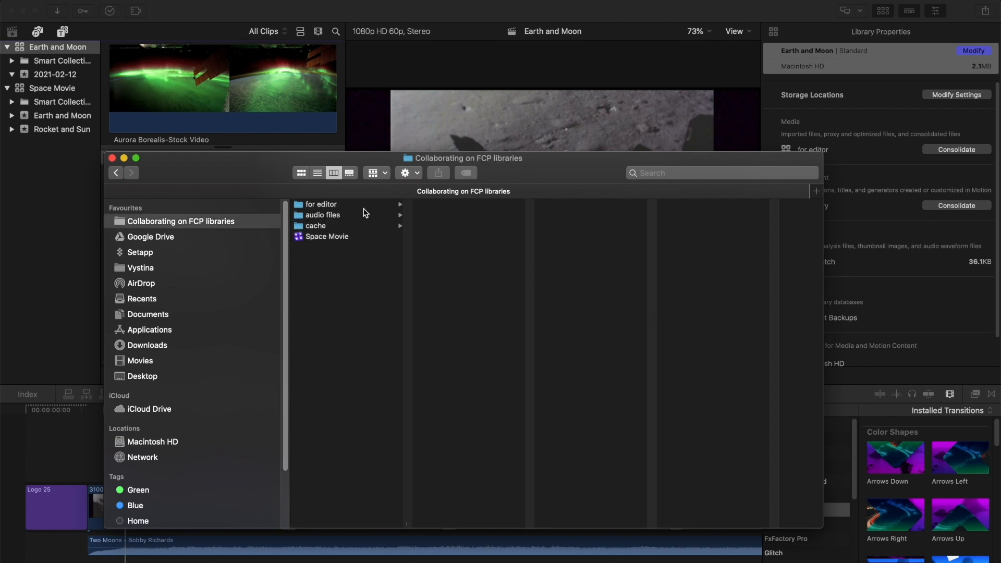
pyautogui.click(320, 205)
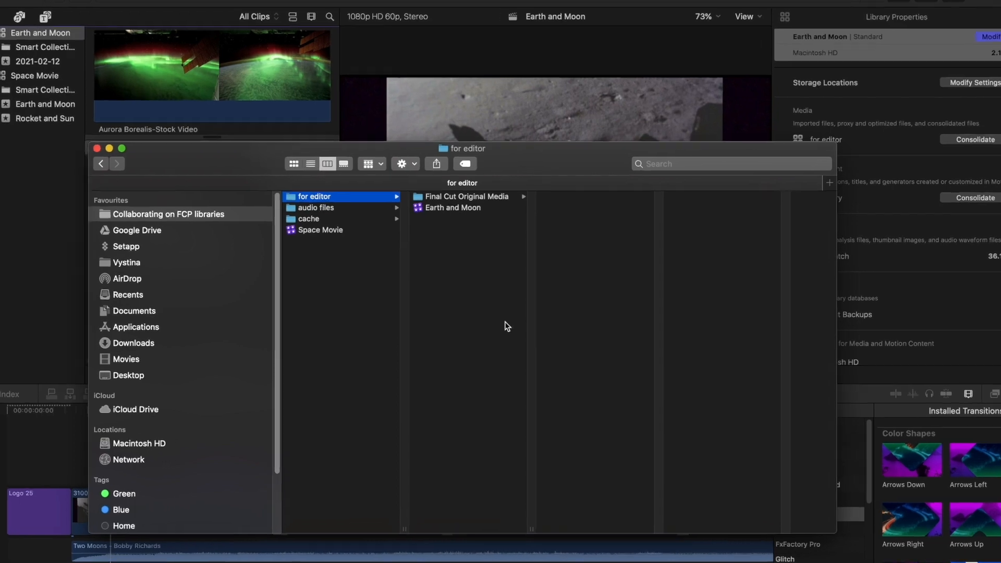
pyautogui.rightClick(454, 207)
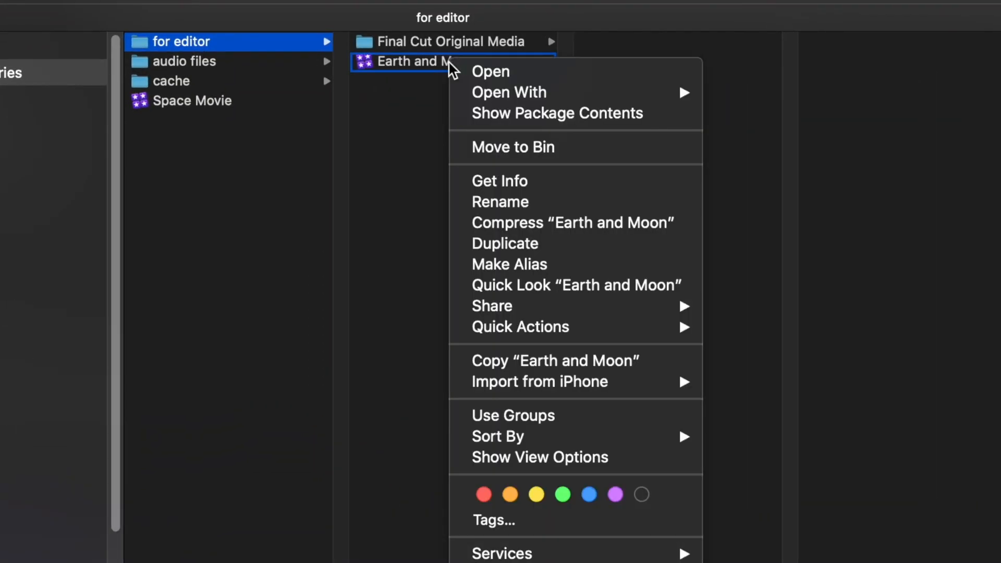
pyautogui.moveTo(544, 223)
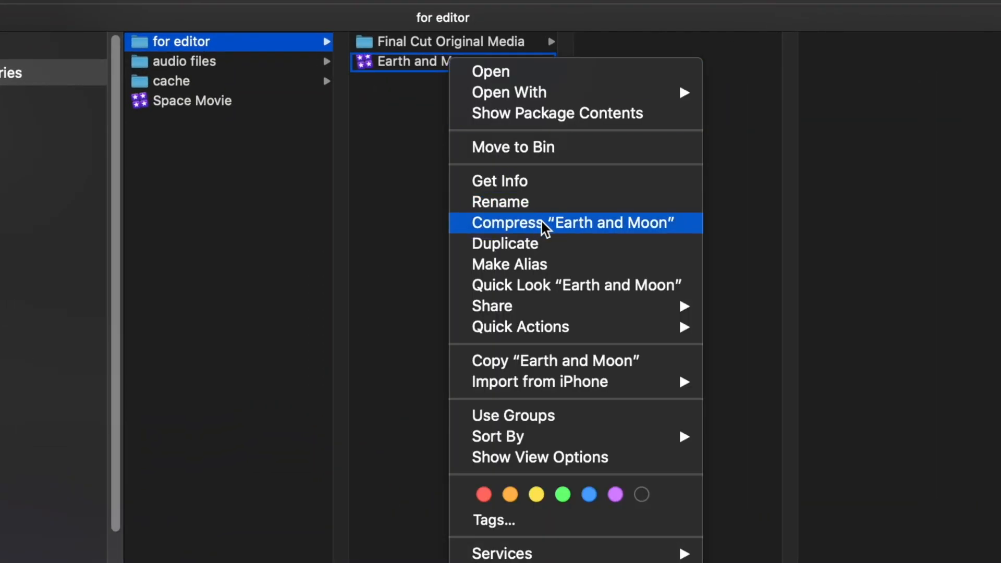
pyautogui.click(570, 223)
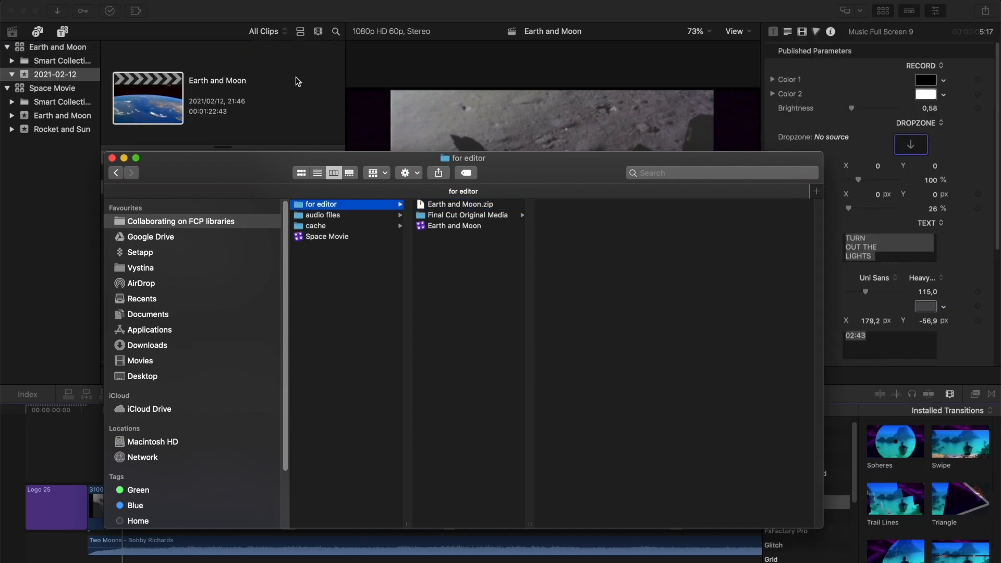
# - Export the Earth and Moon project as Earth and Moon.fcpxml
pyautogui.click(111, 157)
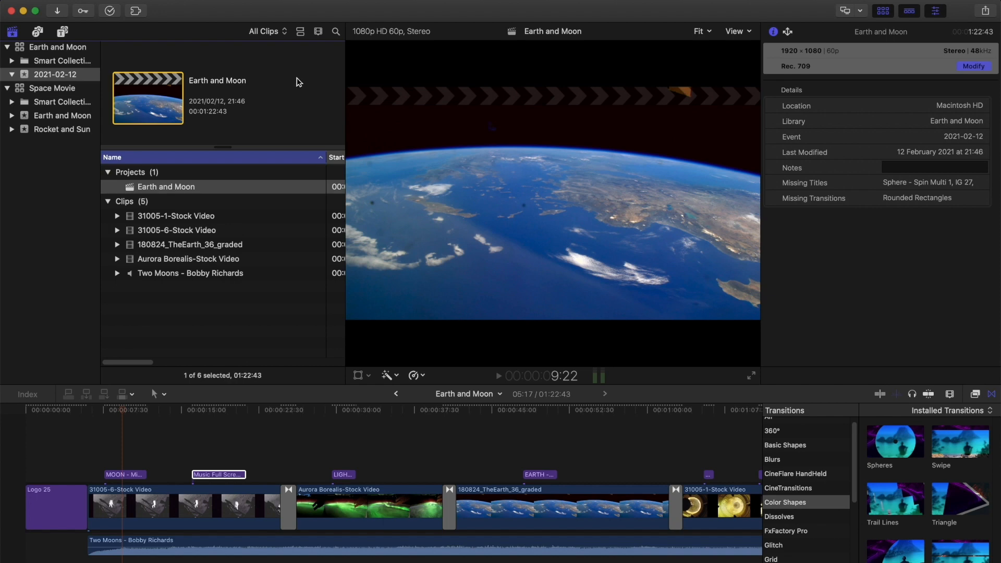
pyautogui.moveTo(288, 97)
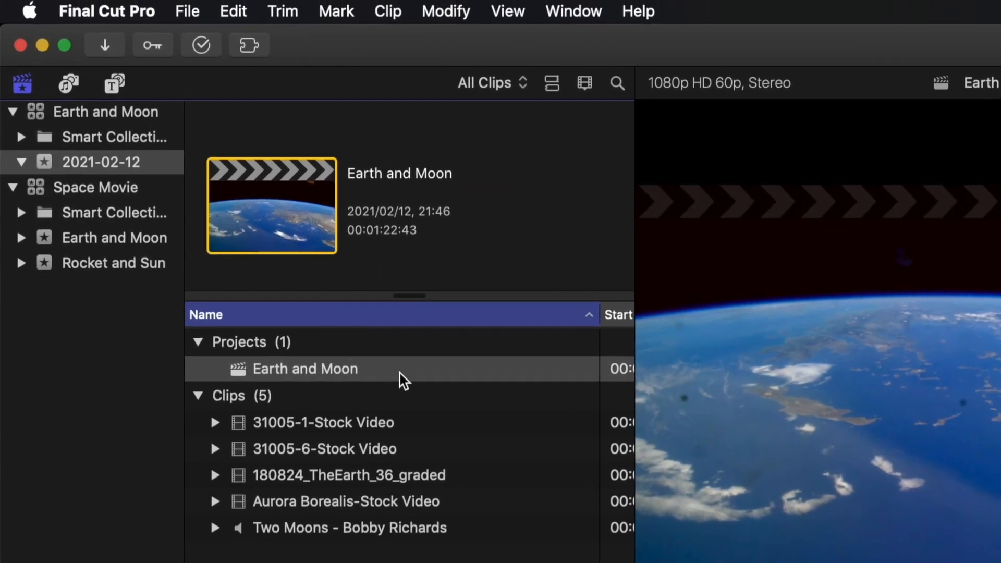
pyautogui.click(306, 368)
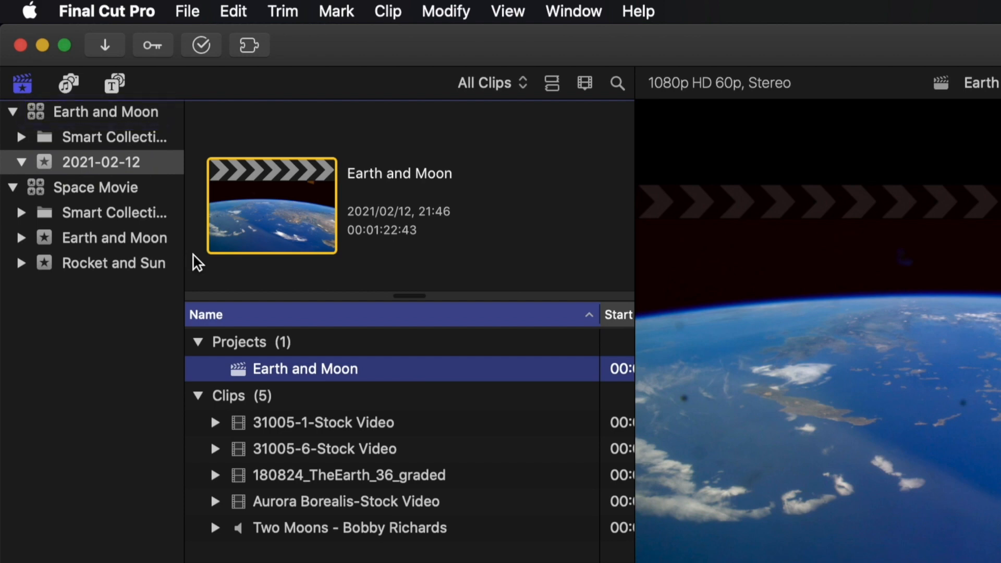
pyautogui.moveTo(568, 394)
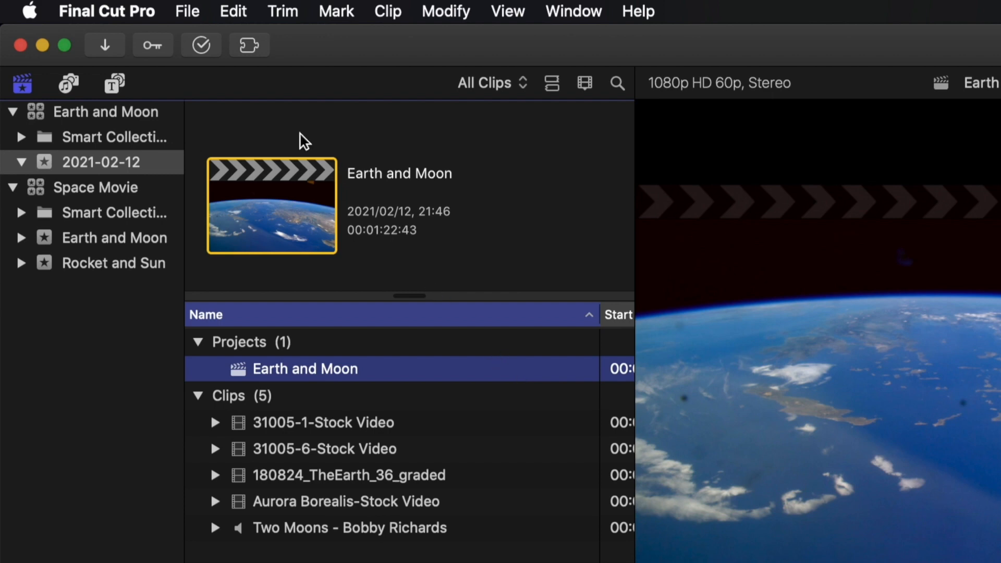
pyautogui.click(186, 10)
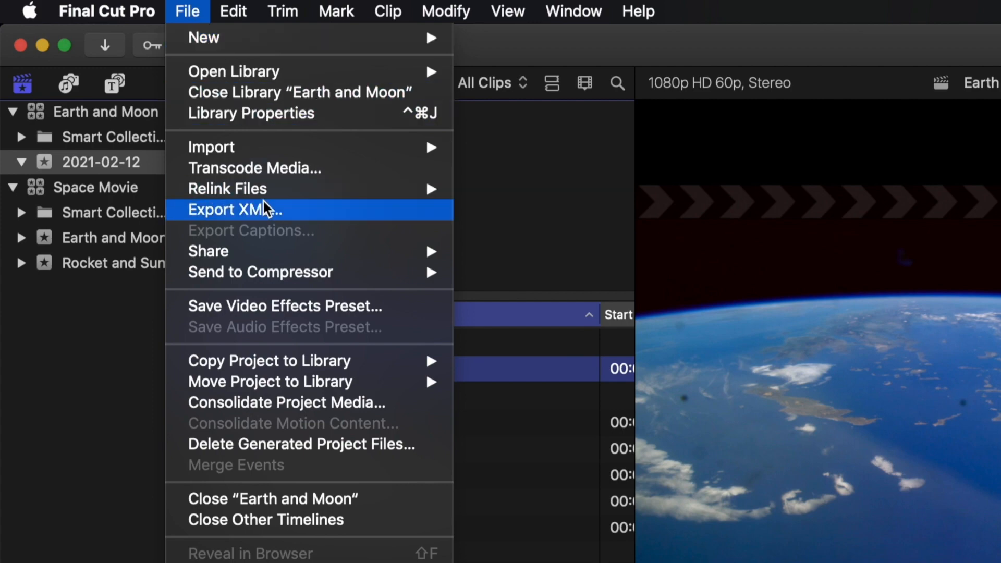
pyautogui.click(234, 209)
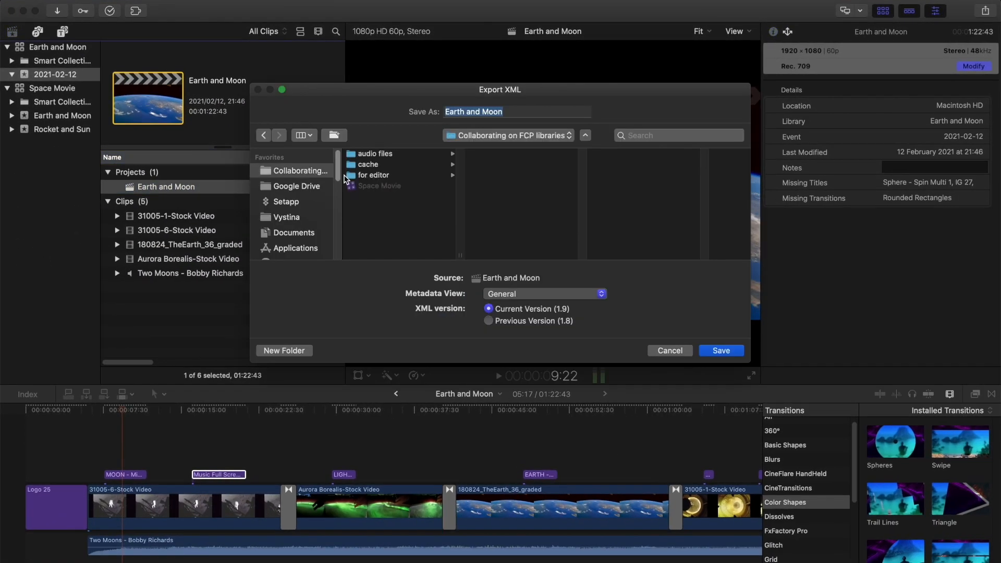
pyautogui.click(721, 351)
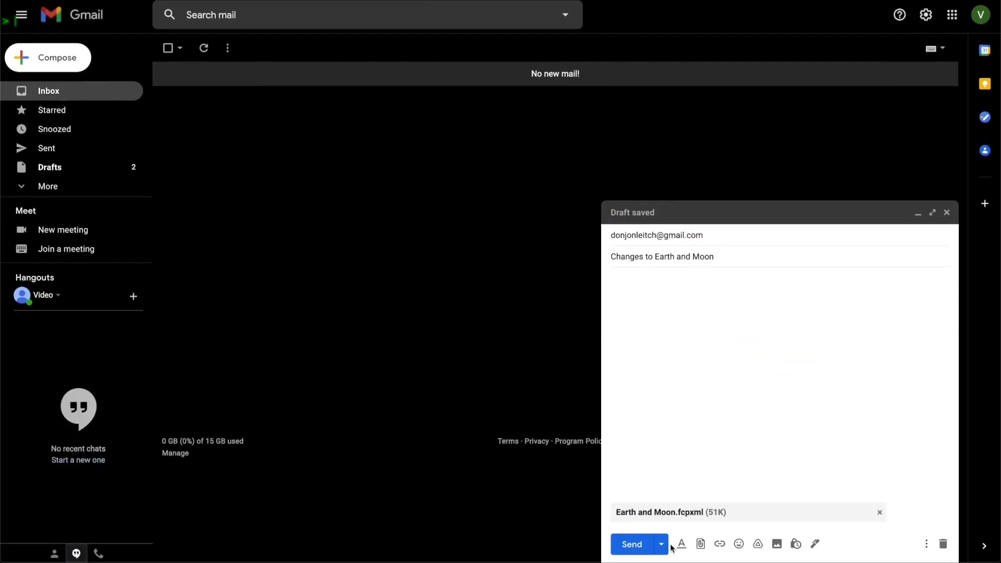
# - Send the XML email and download the reply's second-cut fcpxml attachment
pyautogui.click(630, 544)
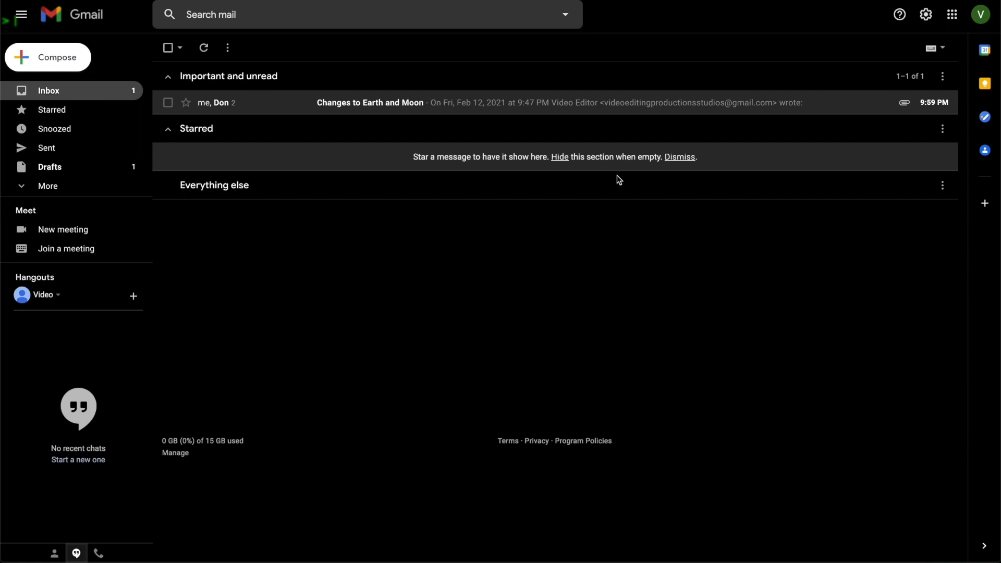
pyautogui.click(369, 103)
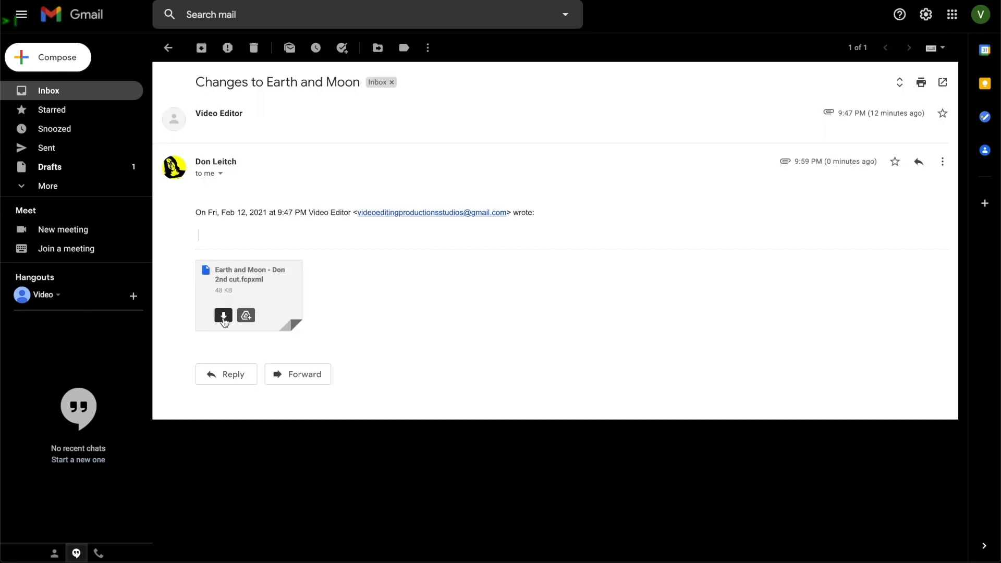
pyautogui.click(223, 314)
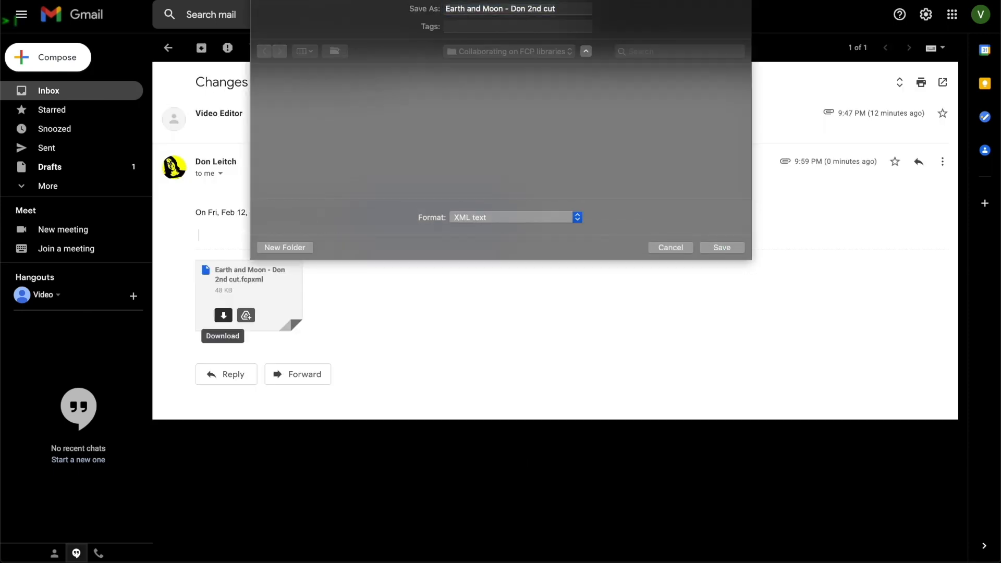
pyautogui.click(721, 247)
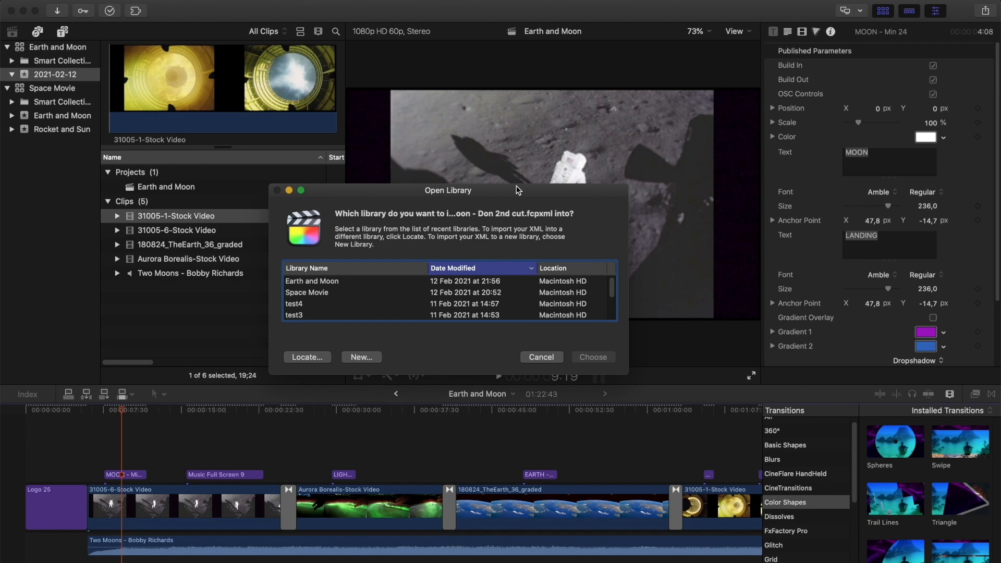
pyautogui.moveTo(327, 294)
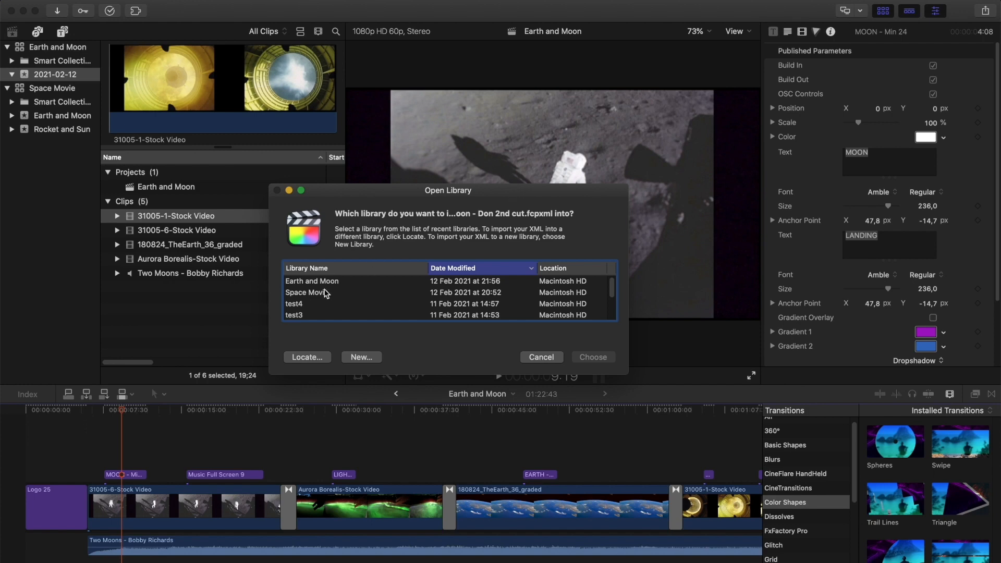
# - Import the second-cut XML into Earth and Moon, replacing matching items
pyautogui.click(591, 356)
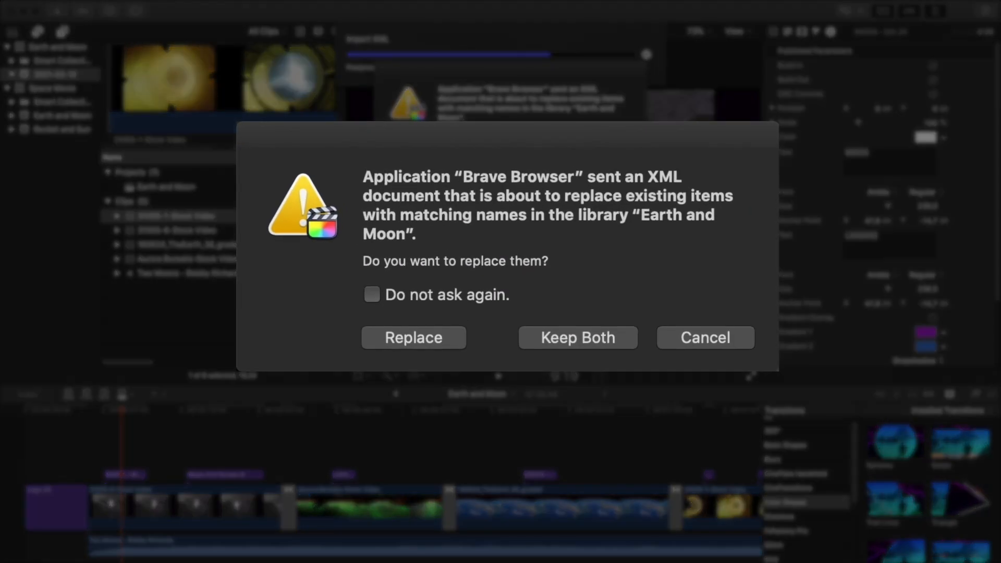
pyautogui.moveTo(453, 345)
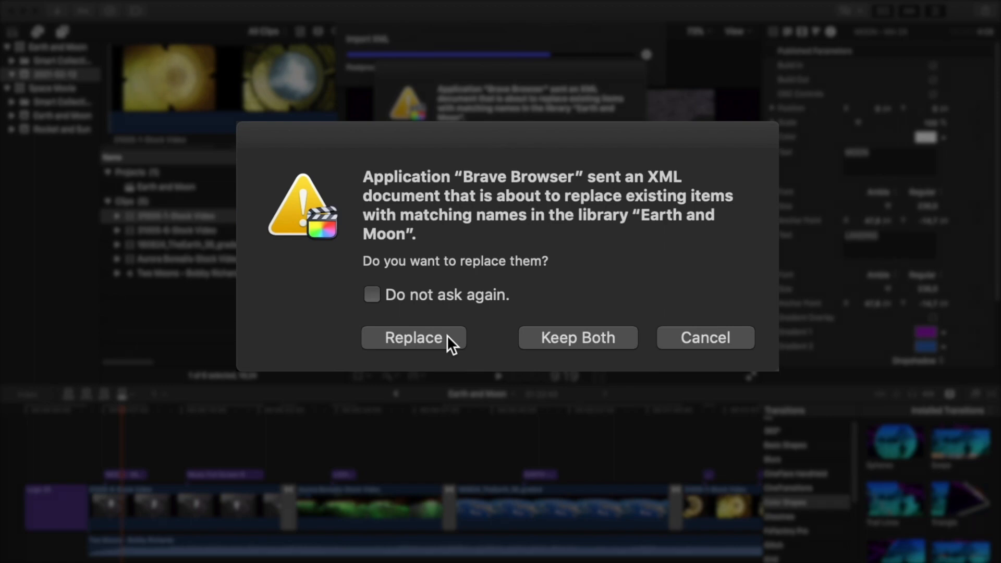
pyautogui.click(413, 338)
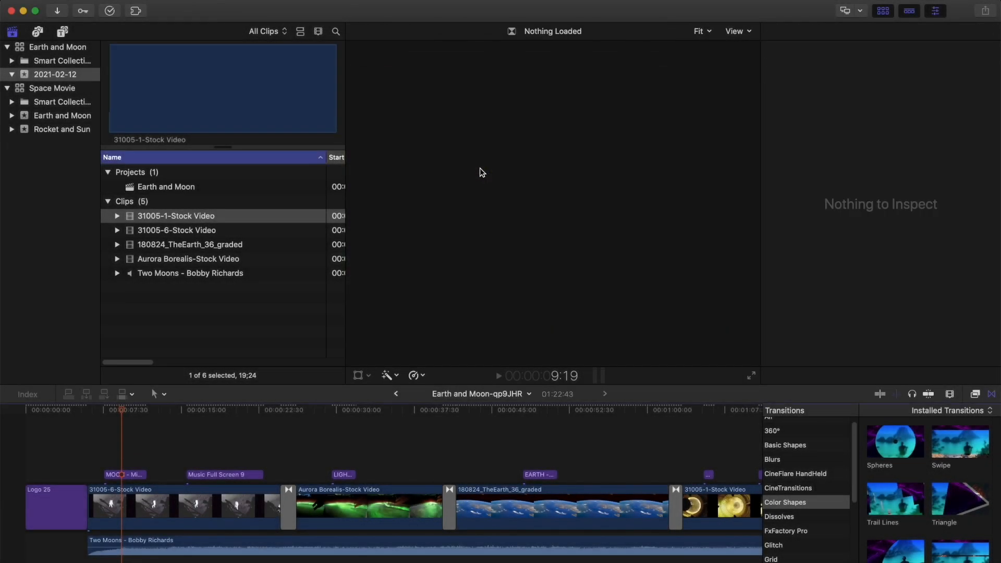
# - Open the imported Earth and Moon project and review the revised cut in the timeline
pyautogui.click(166, 187)
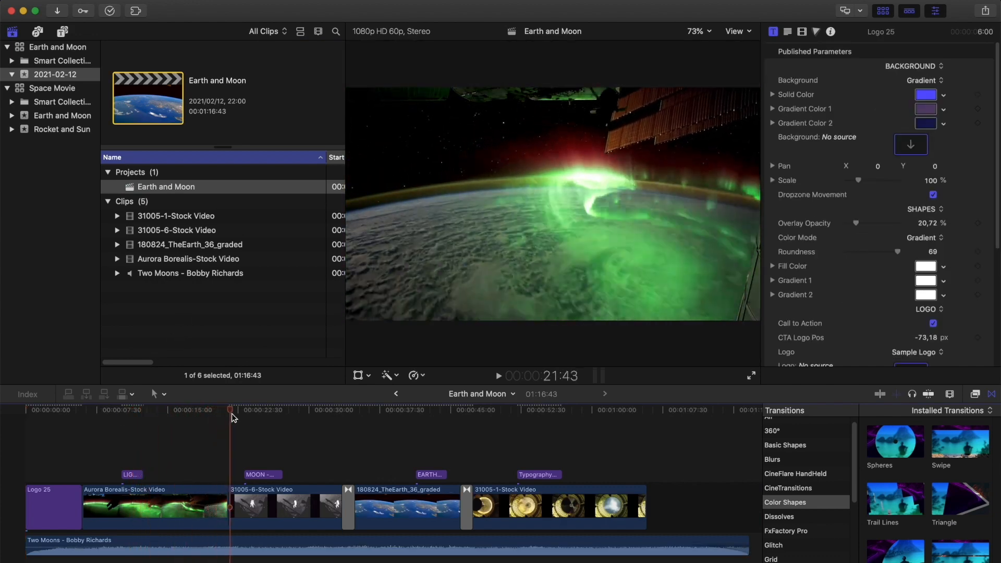
pyautogui.click(337, 409)
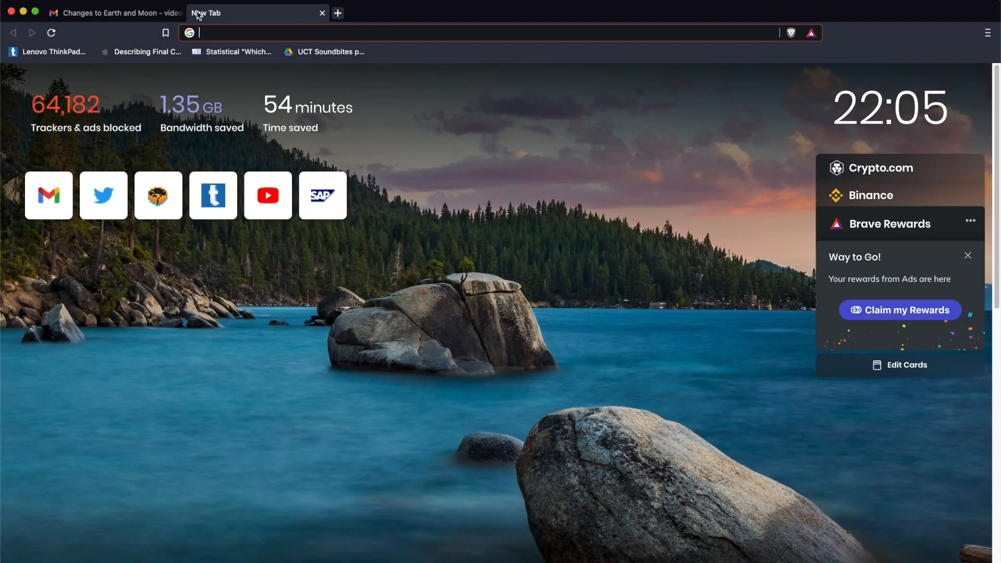
# - Search Google for 'postlab' and browse the Postlab page on hedge.video
pyautogui.write('postlab&oq=postlab&aqs=chrome.0.69i59j69i60l3.3760j0j1&sourceid=chrome&ie=UTF-8')
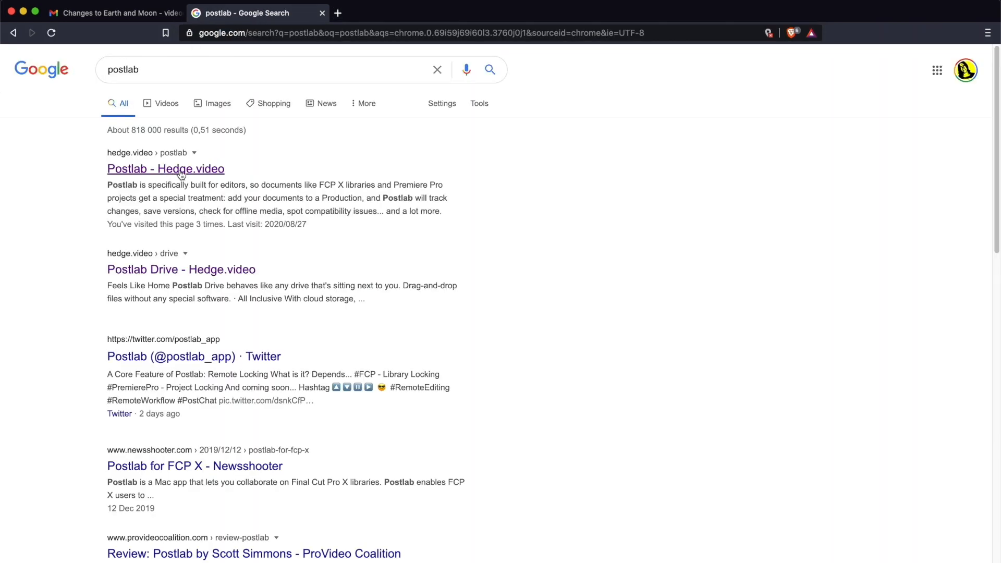
pyautogui.click(166, 169)
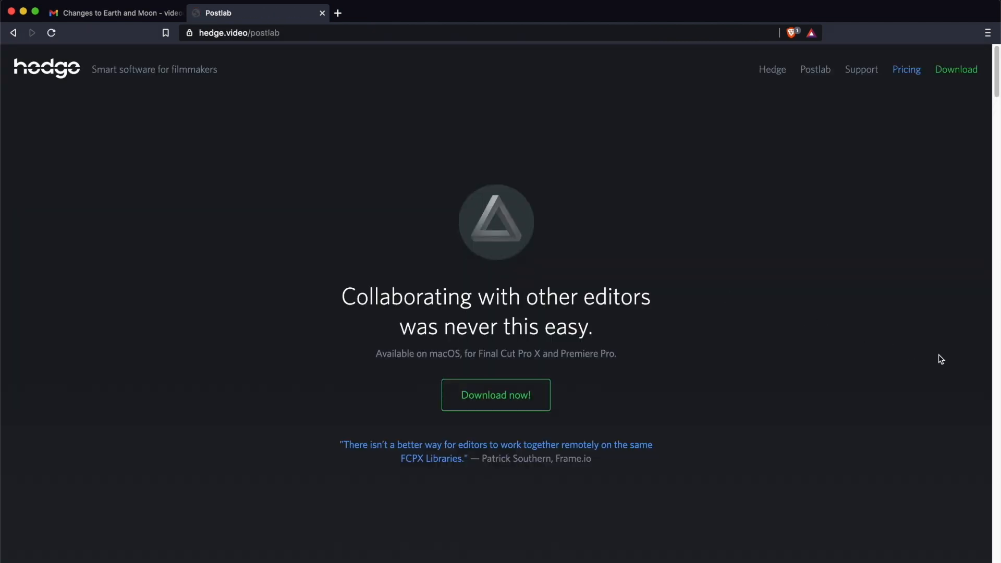
pyautogui.scroll(-3)
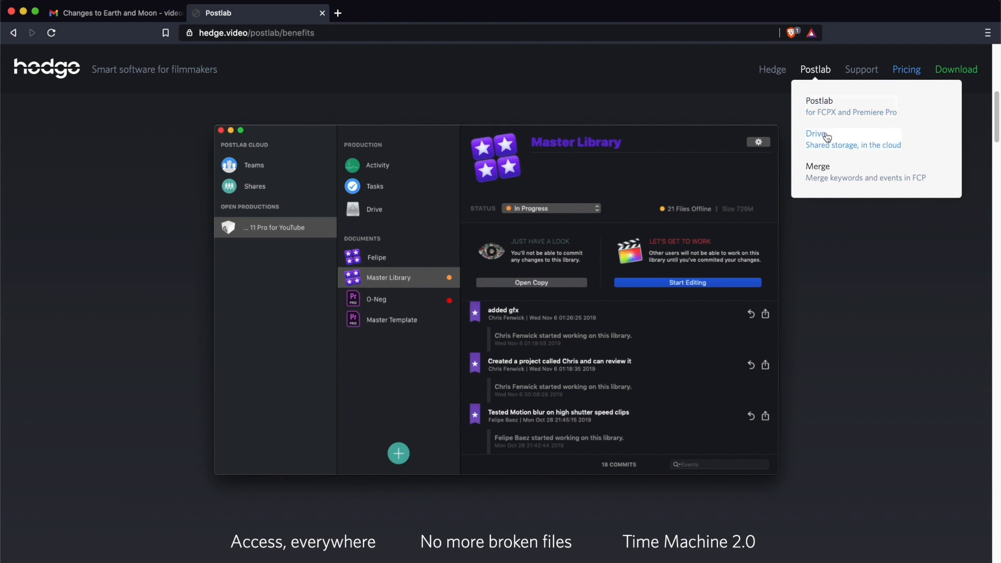
# - Go to the Postlab Drive page and view its shared-storage benefits section
pyautogui.click(815, 133)
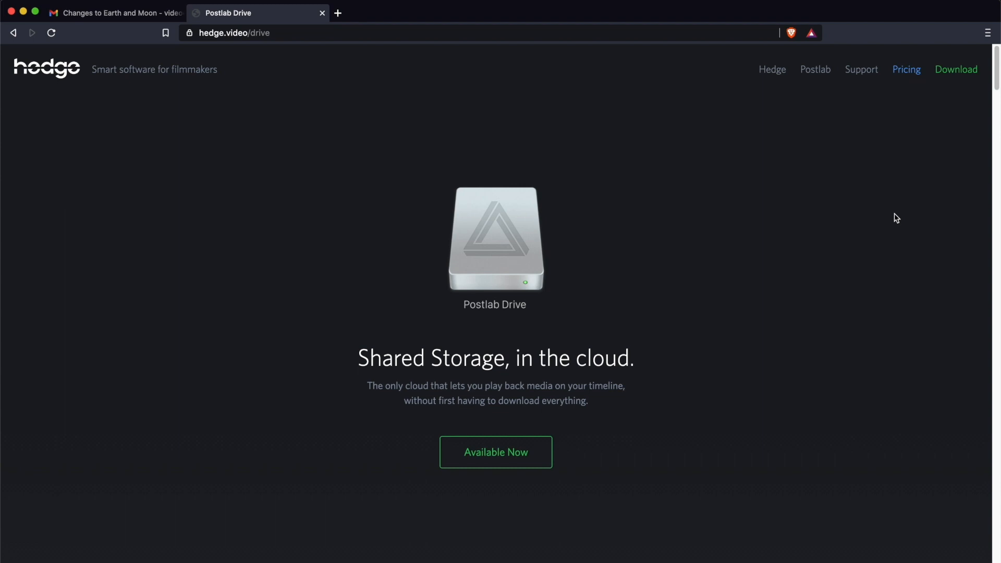
pyautogui.click(494, 451)
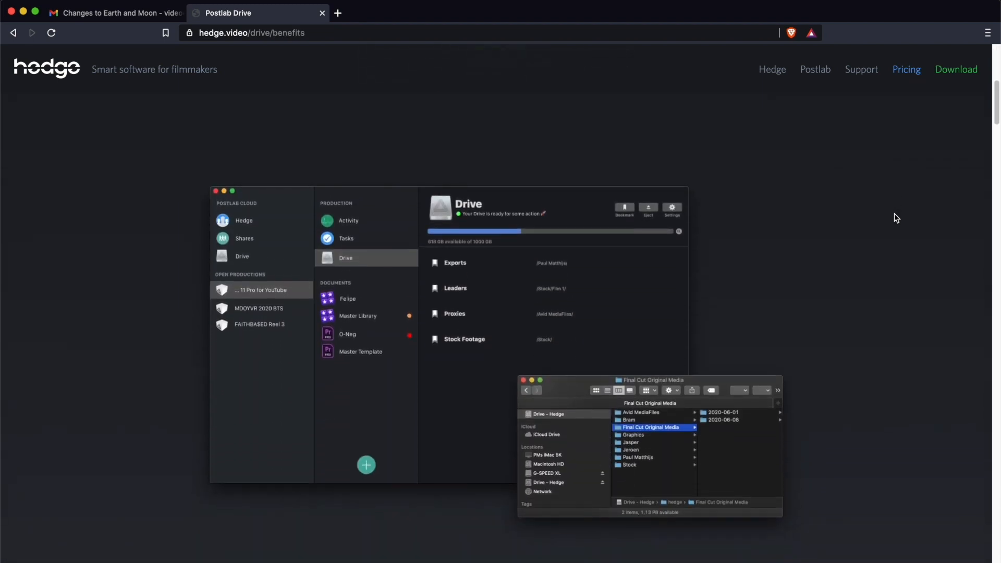